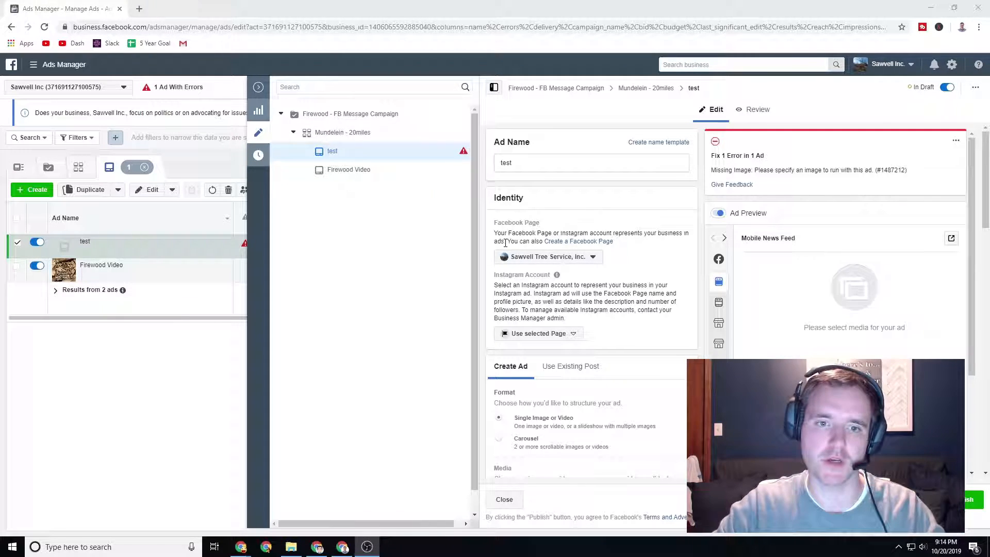
# Step: Browse the square video templates and preview Drive Product Discovery
pyautogui.scroll(-3)
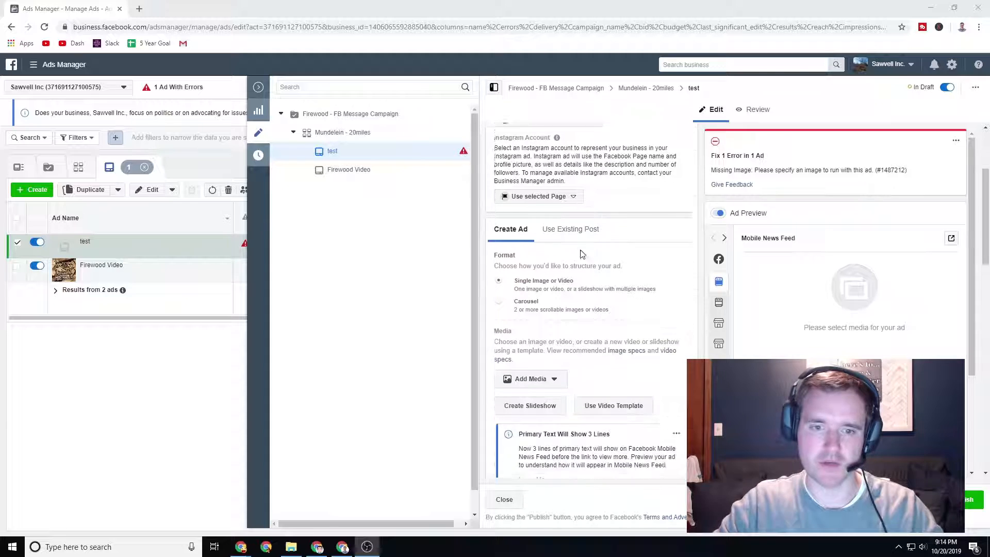
pyautogui.scroll(3)
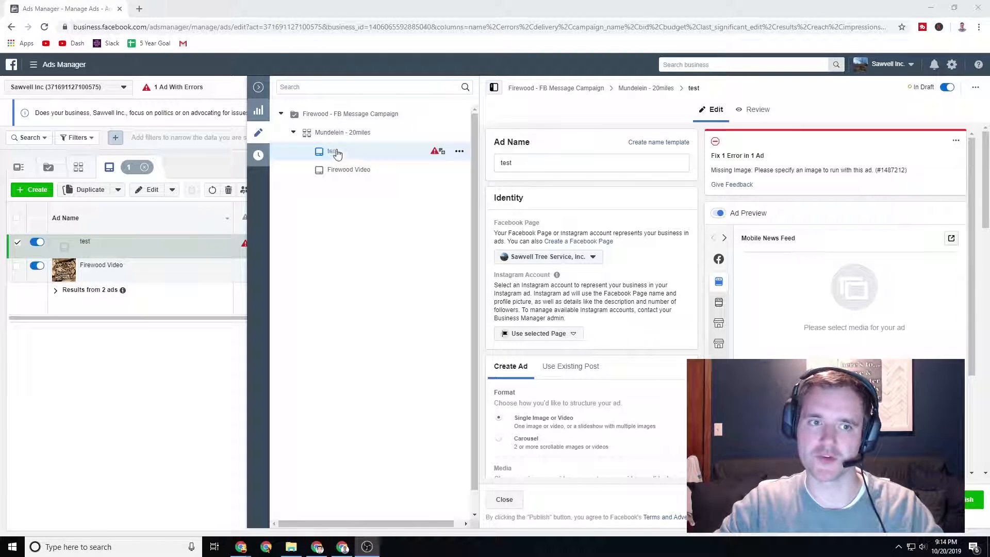
pyautogui.scroll(-3)
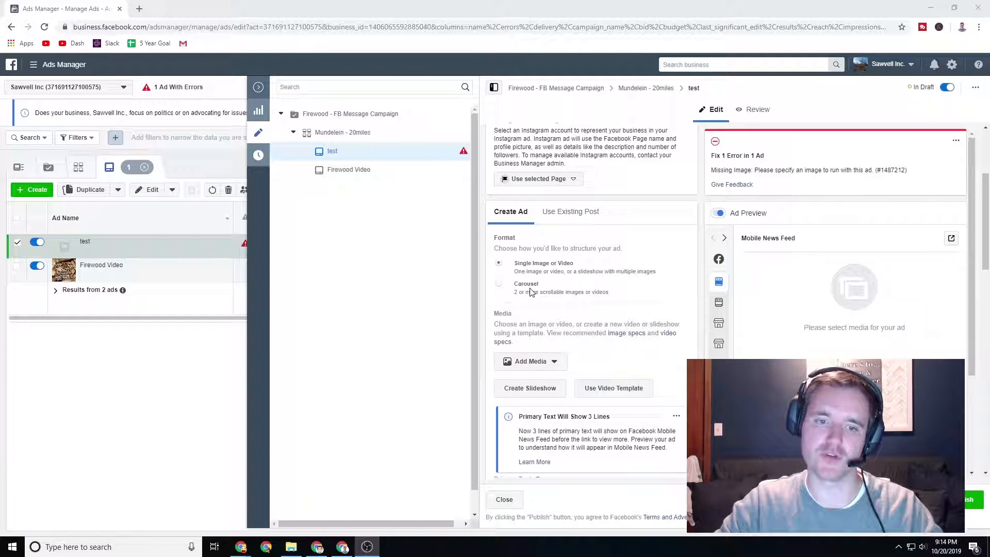
pyautogui.scroll(-3)
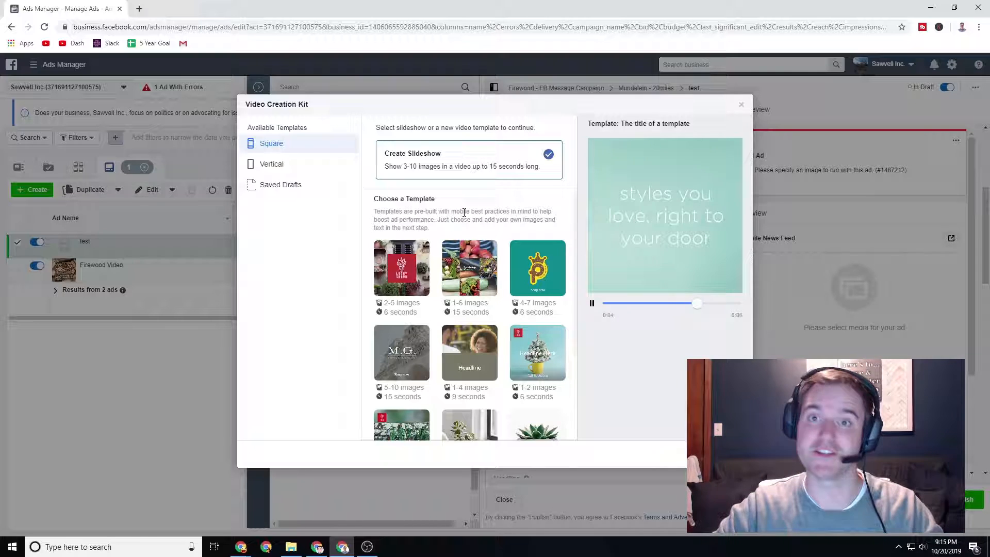
pyautogui.moveTo(401, 267)
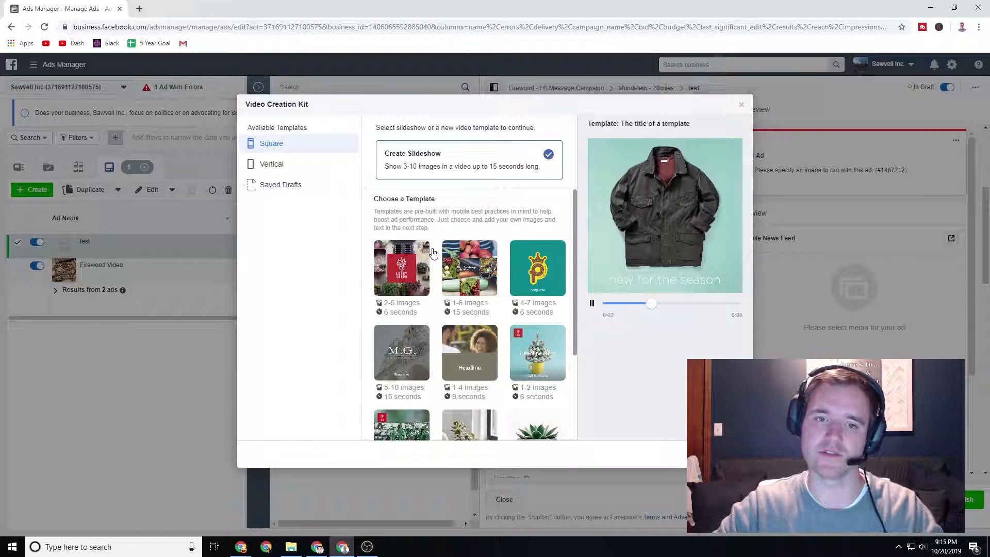
pyautogui.click(469, 268)
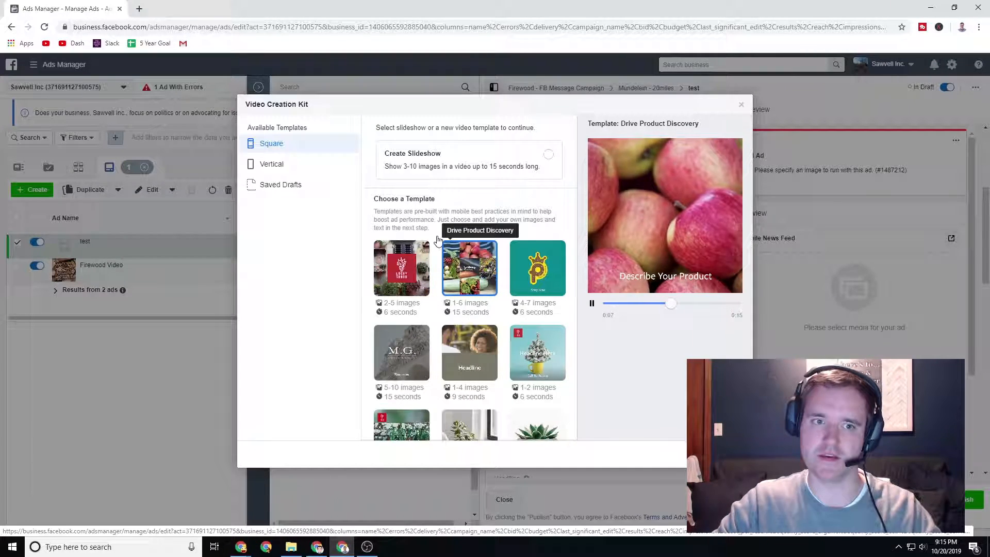
pyautogui.moveTo(283, 167)
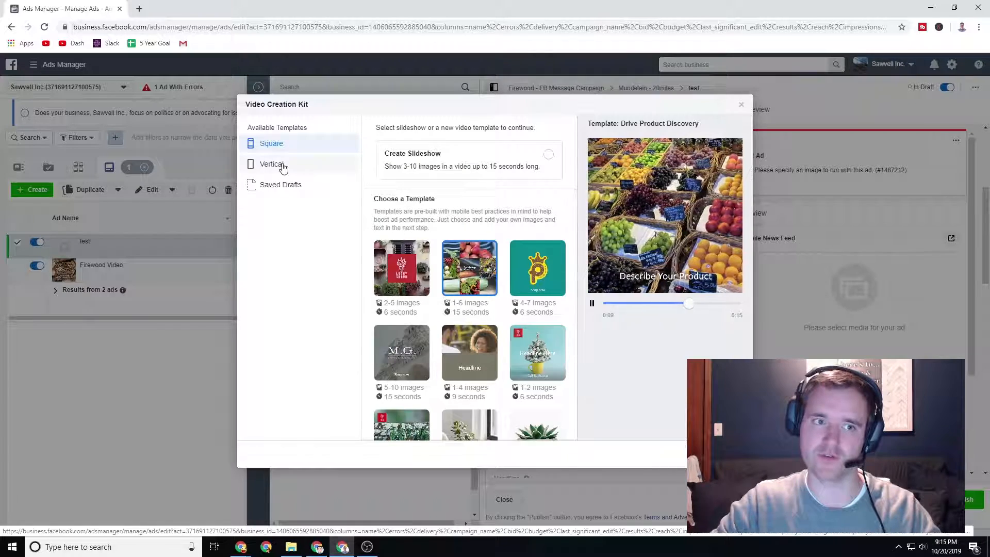
# Step: Preview the vertical templates and choose Spotlight an Image
pyautogui.click(272, 164)
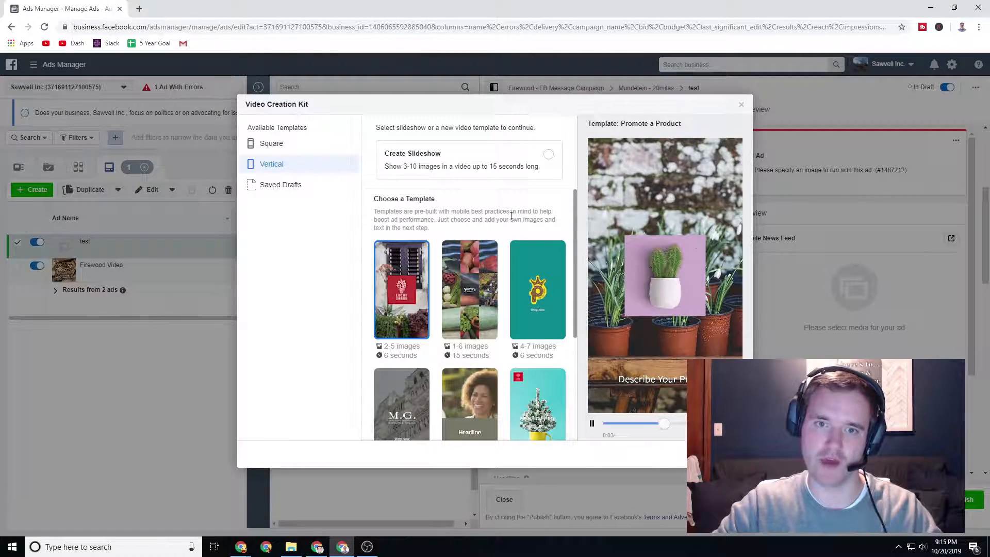
pyautogui.click(401, 289)
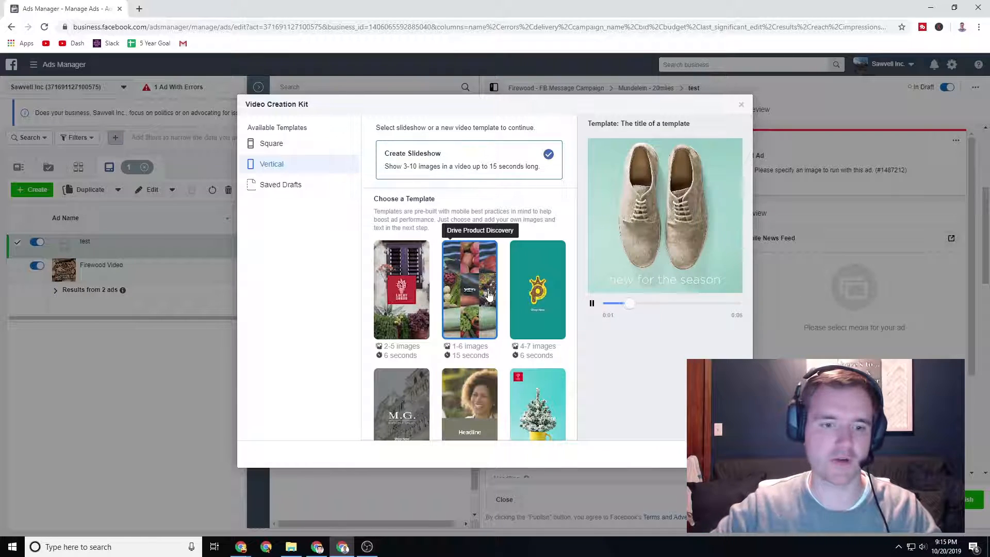
pyautogui.scroll(-3)
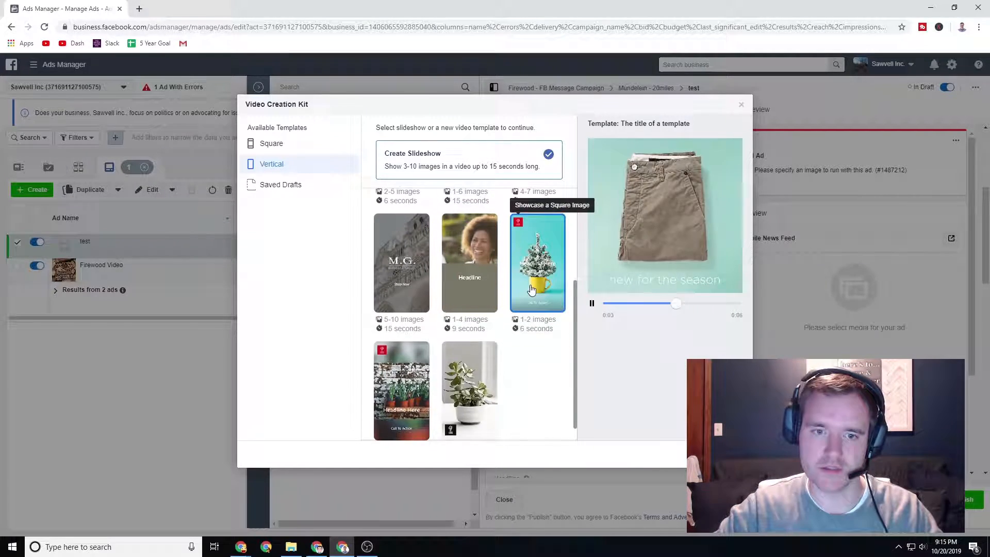
pyautogui.click(537, 262)
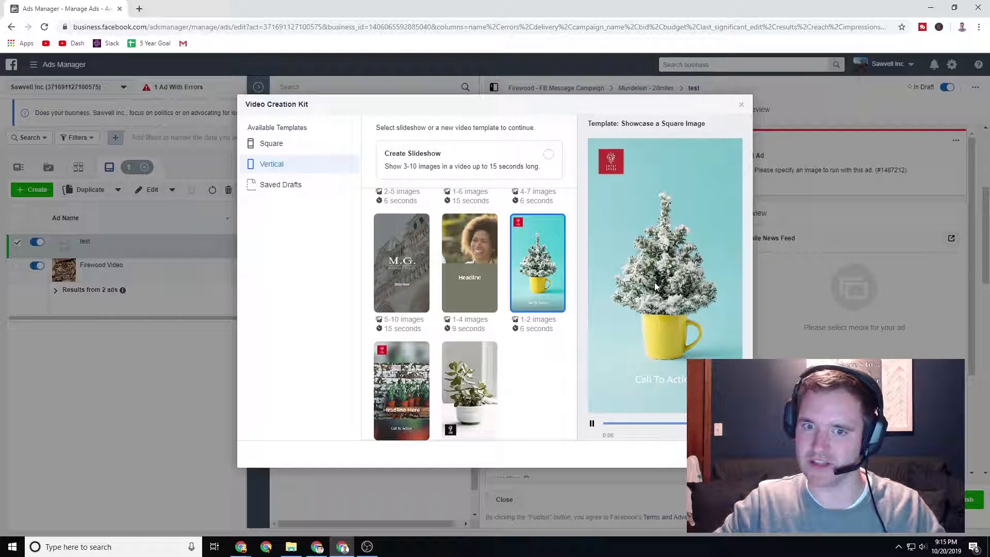
pyautogui.moveTo(537, 264)
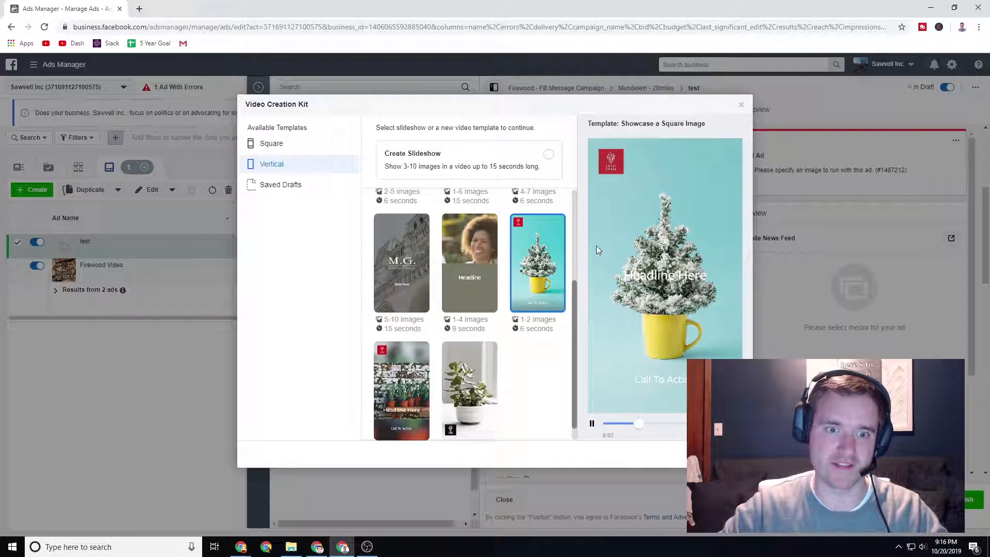
pyautogui.click(469, 262)
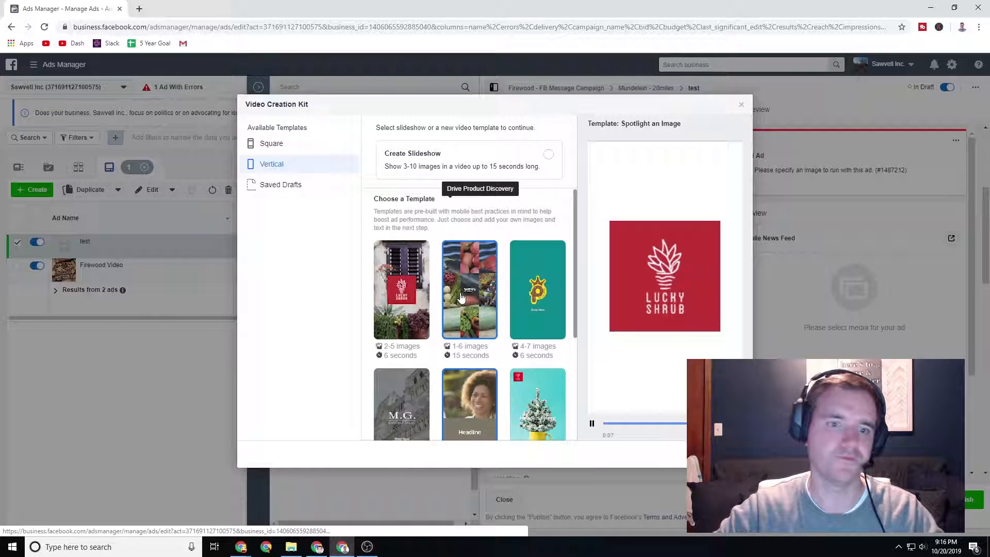
pyautogui.scroll(-3)
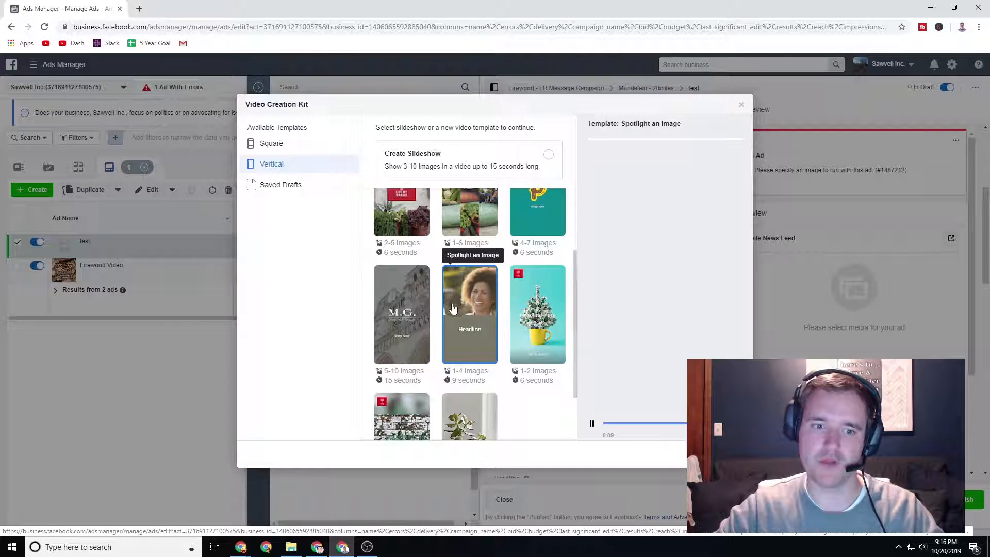
pyautogui.click(469, 314)
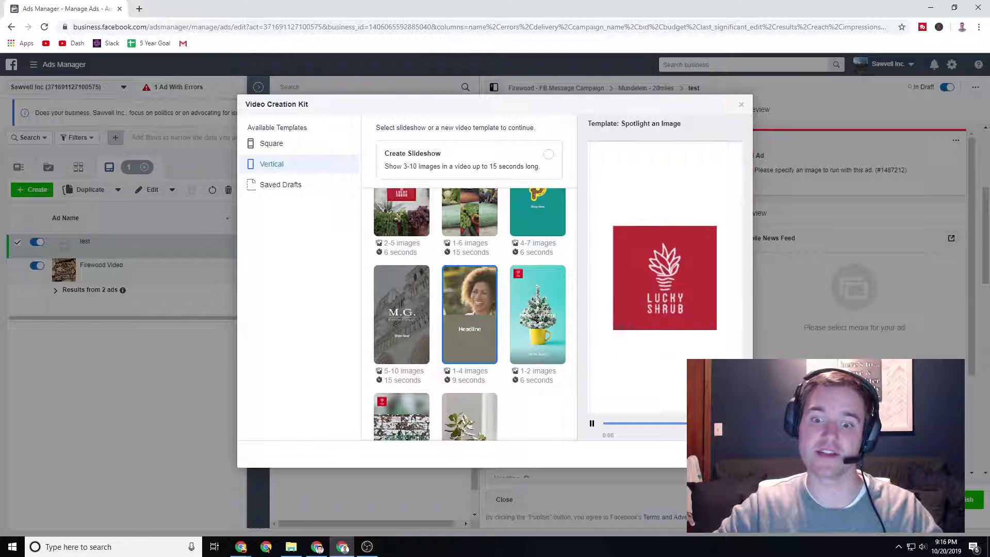
# Step: Apply the template, review Scenes 1–3 and Stickers, then open Scene 1's image picker
pyautogui.click(469, 314)
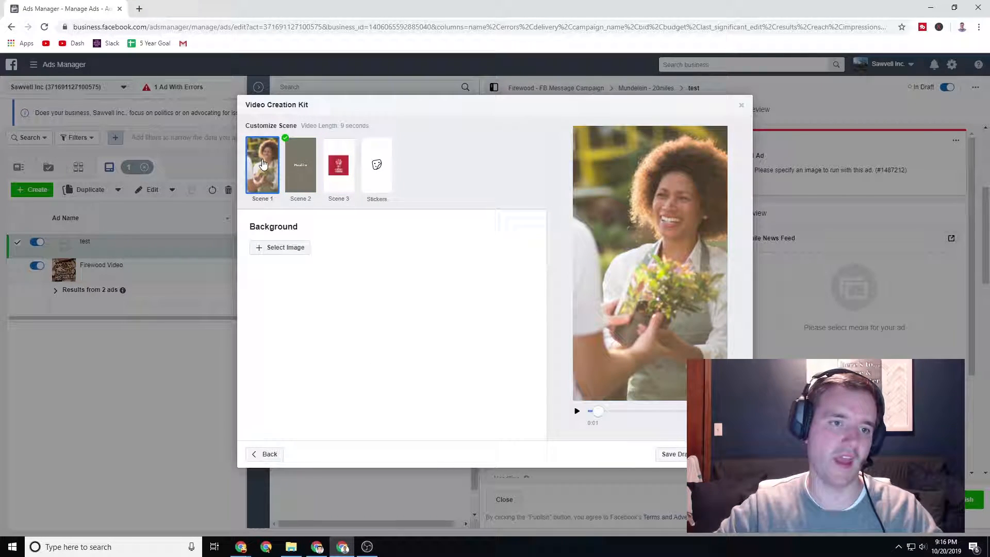
pyautogui.click(376, 166)
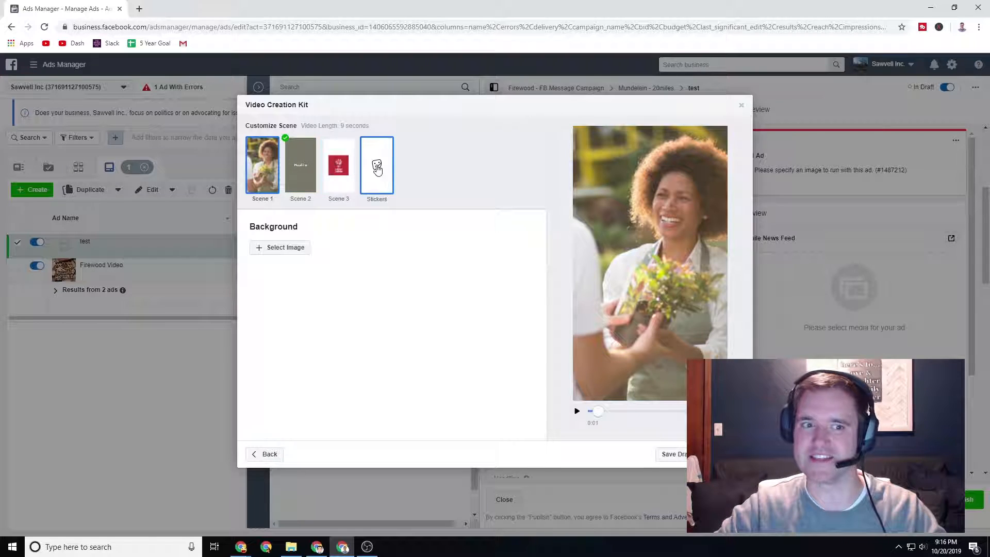
pyautogui.click(262, 164)
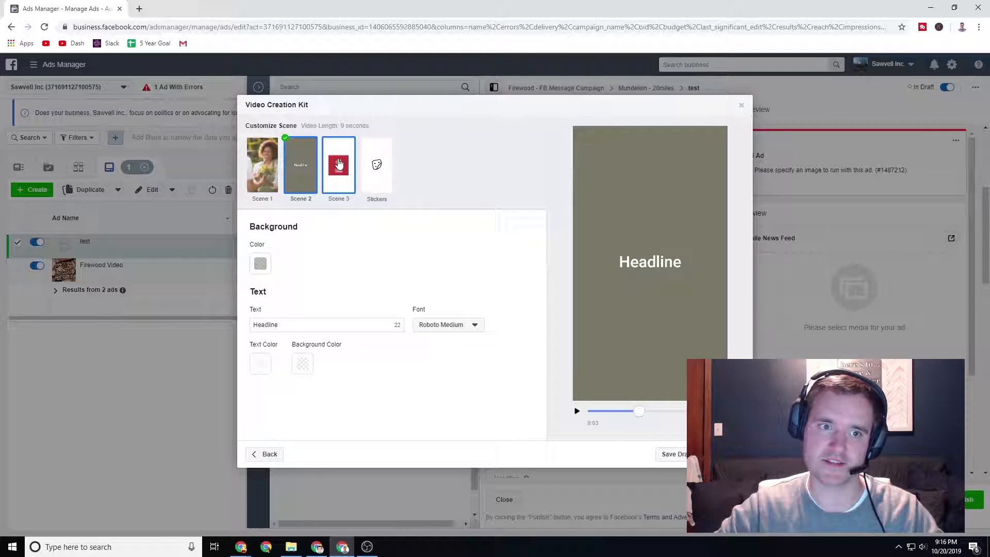
pyautogui.click(377, 164)
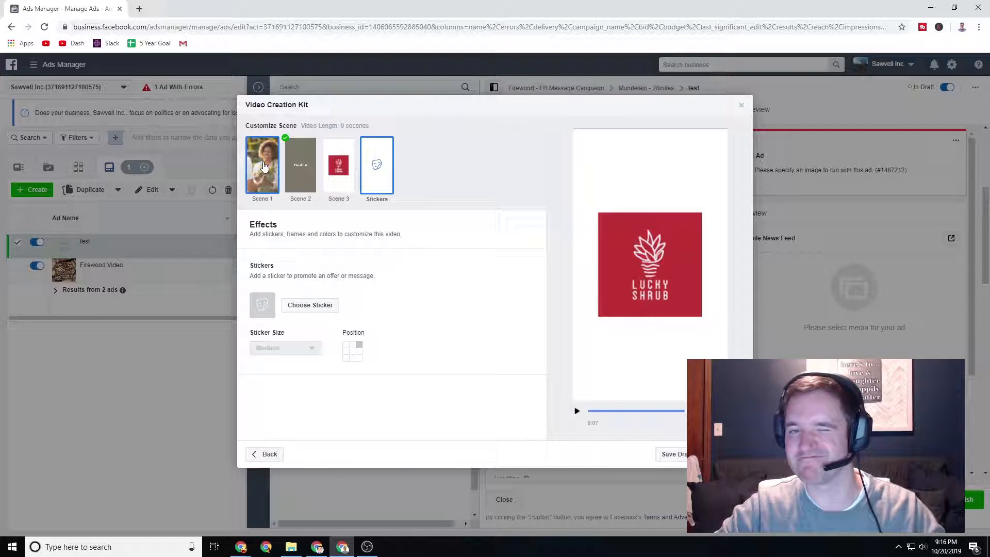
pyautogui.click(262, 166)
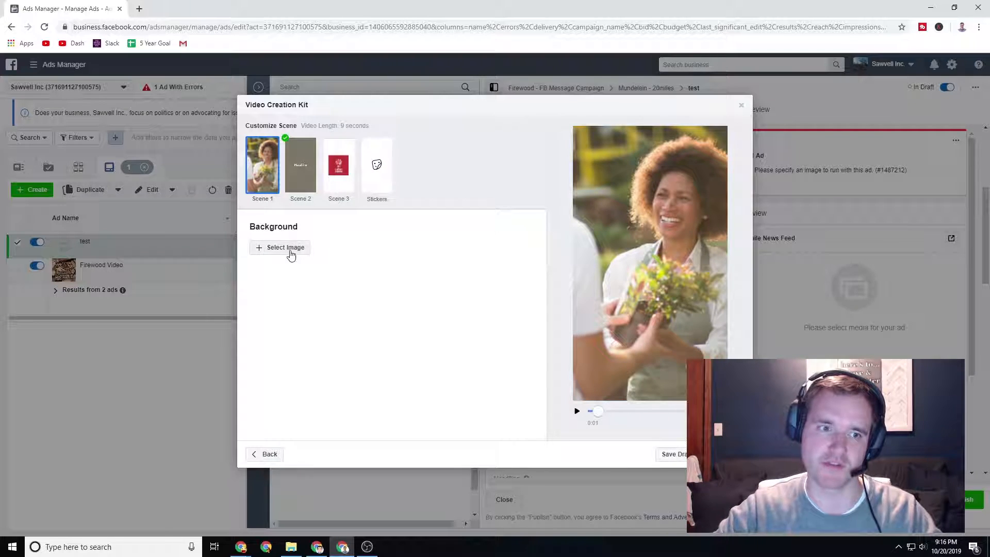
pyautogui.click(285, 248)
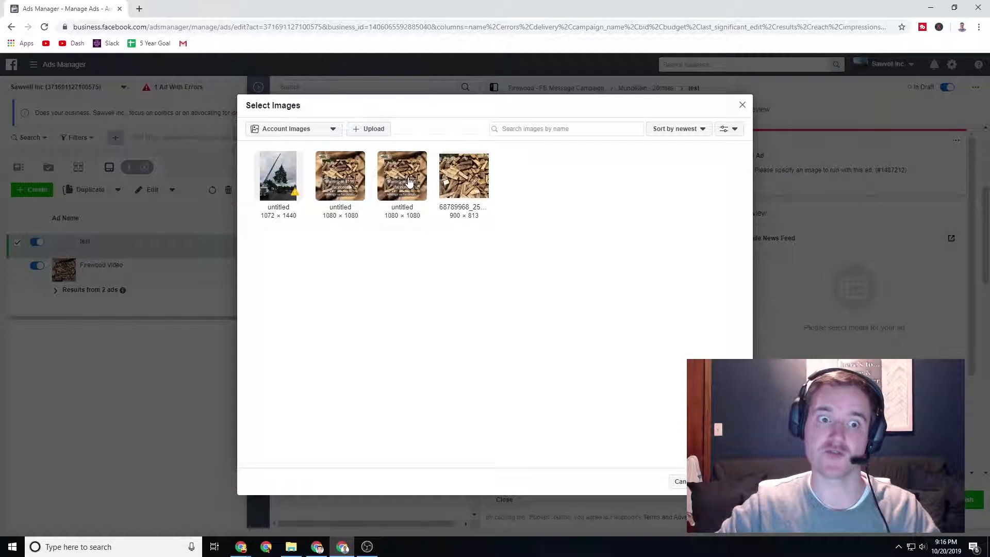
pyautogui.moveTo(434, 167)
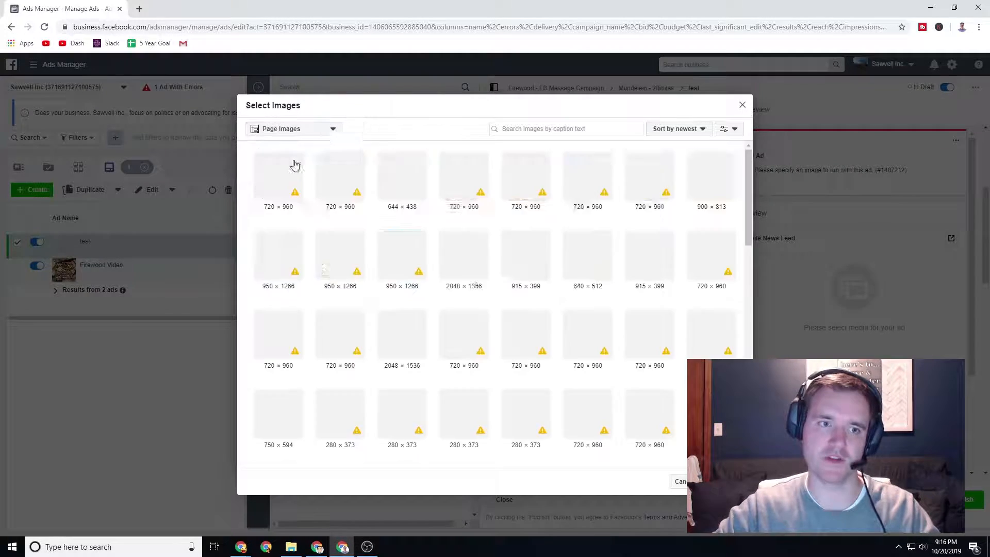
# Step: Pick the wedding centerpiece photo from Page Images as Scene 1's background
pyautogui.scroll(-3)
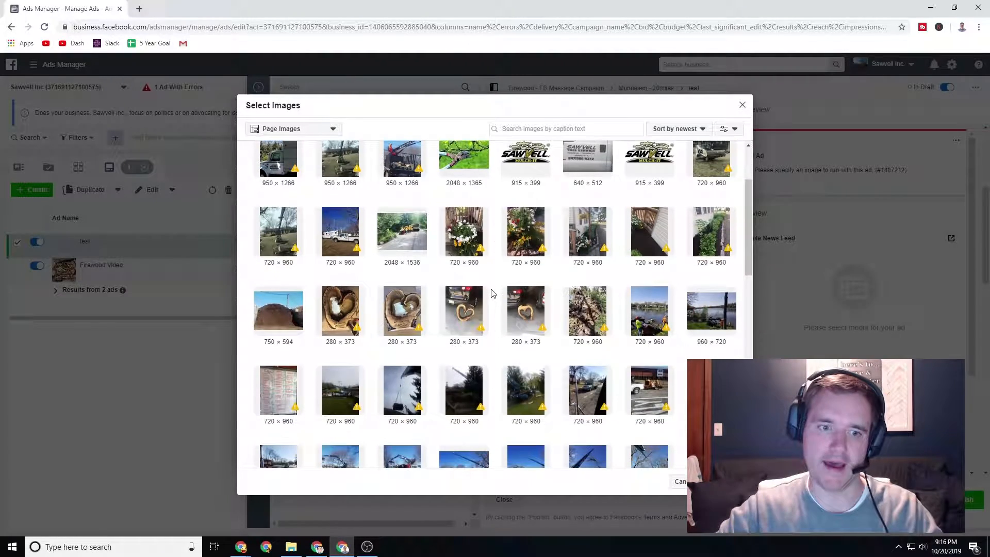
pyautogui.scroll(3)
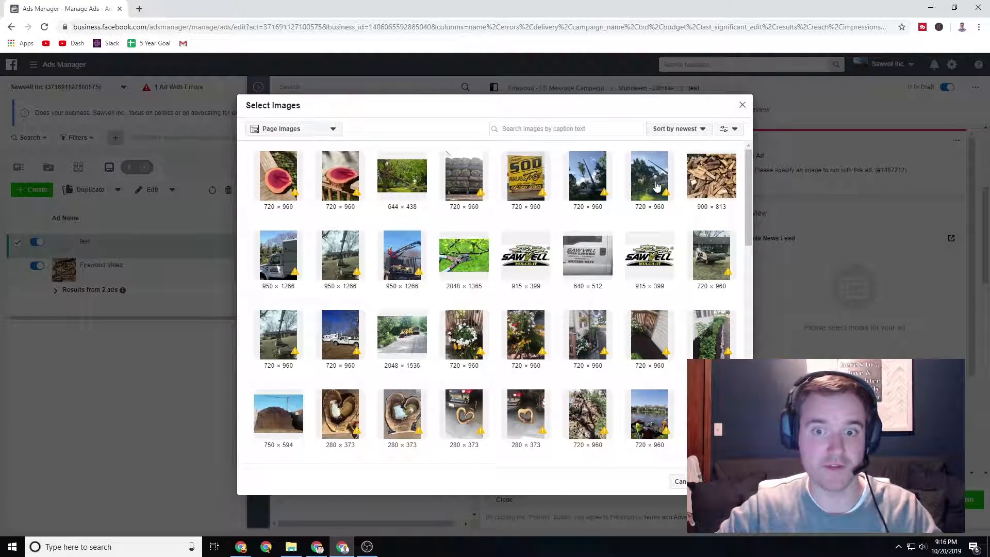
pyautogui.scroll(-3)
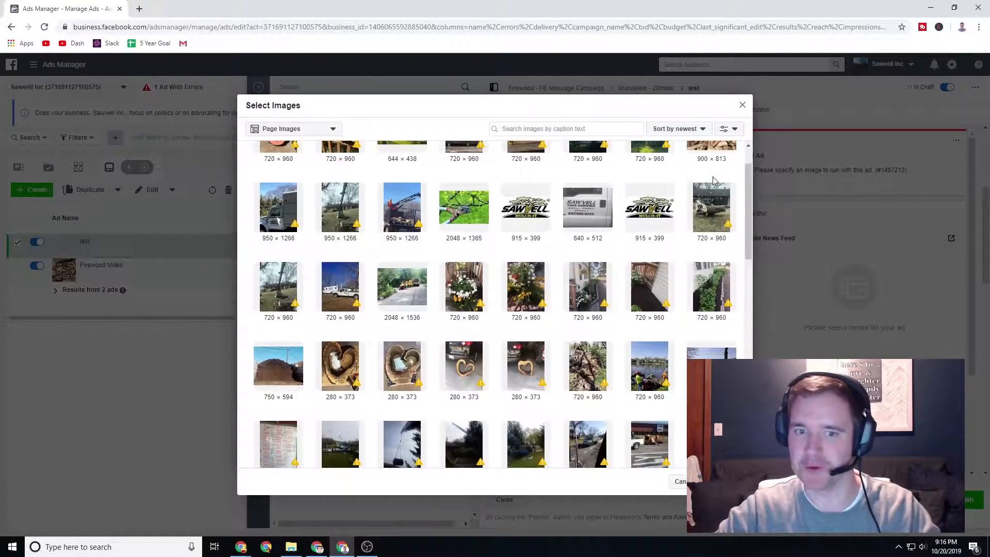
pyautogui.scroll(-3)
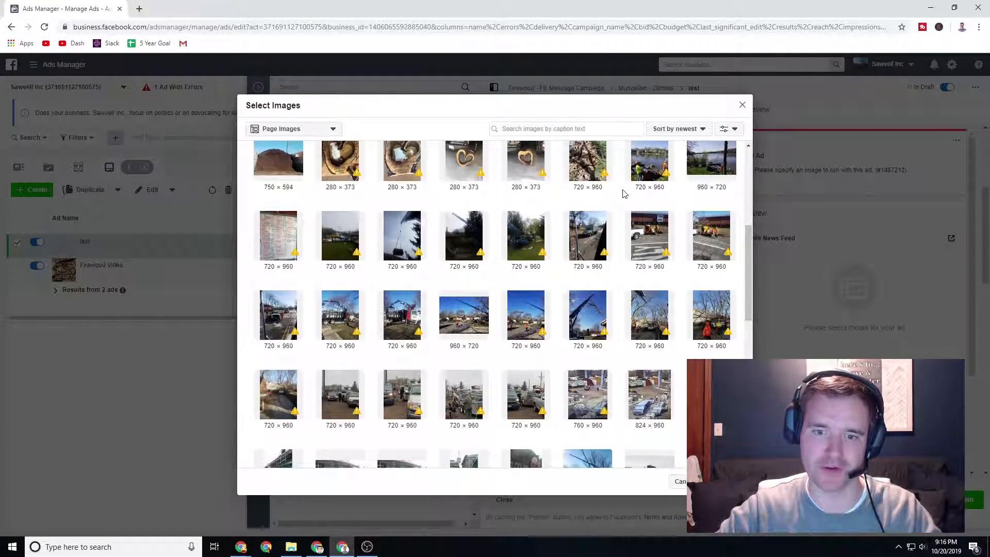
pyautogui.scroll(-3)
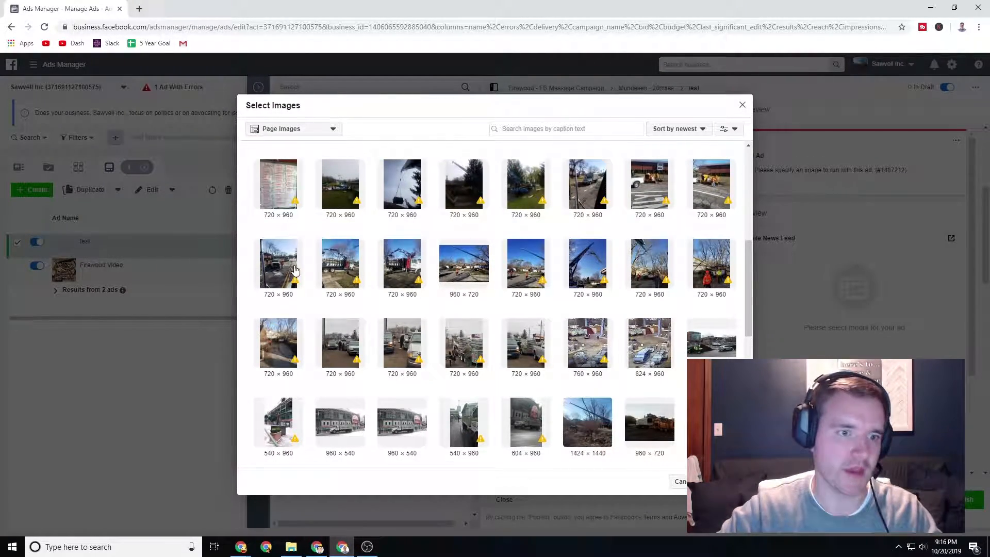
pyautogui.scroll(-3)
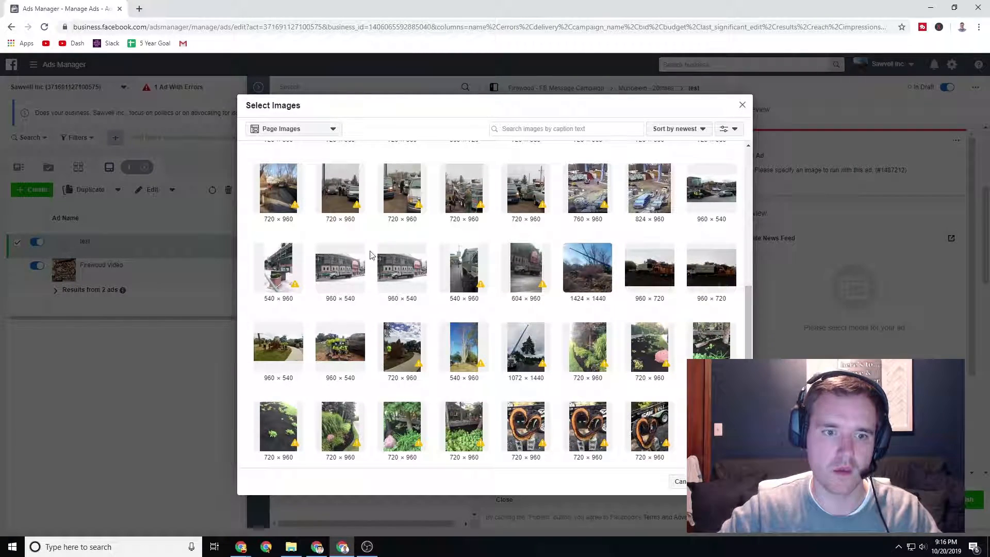
pyautogui.scroll(-3)
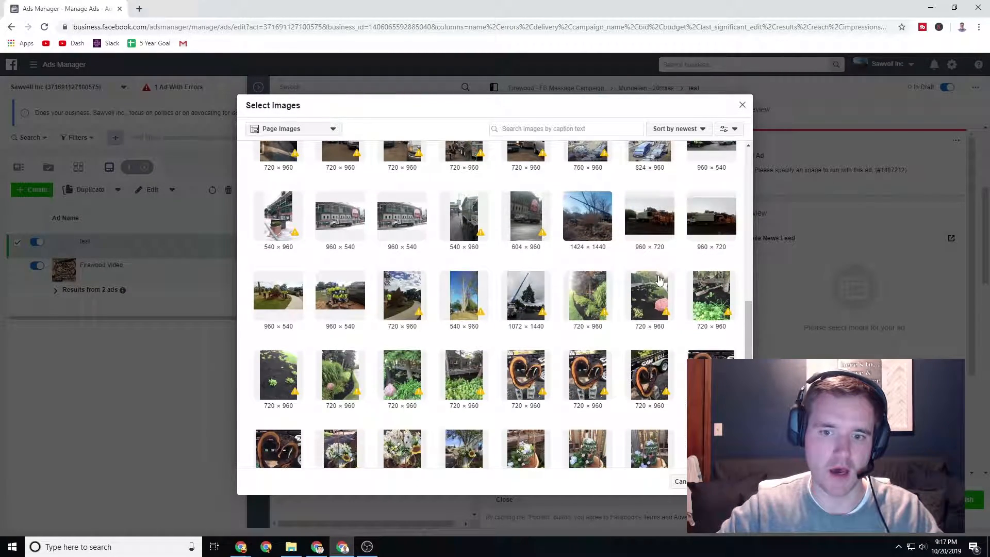
pyautogui.scroll(-3)
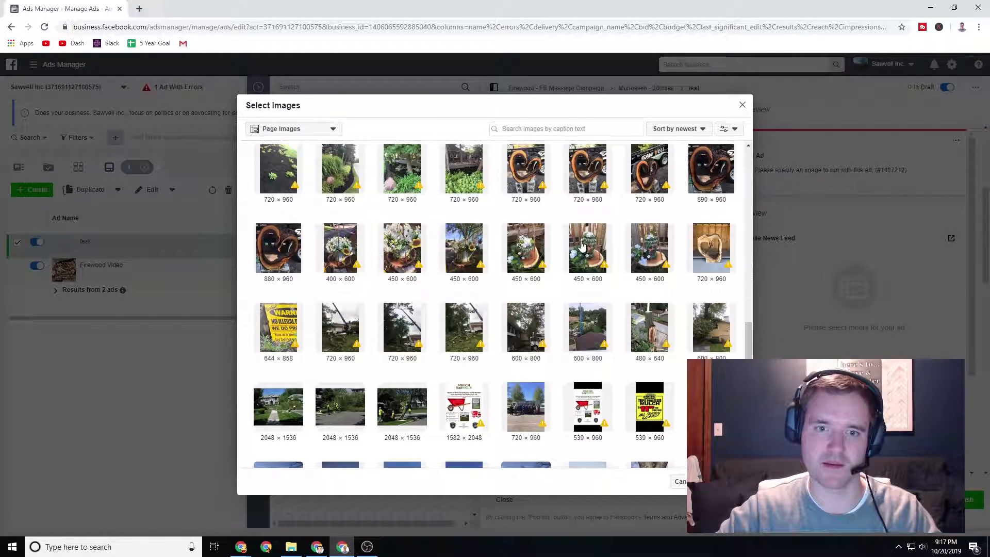
pyautogui.click(587, 247)
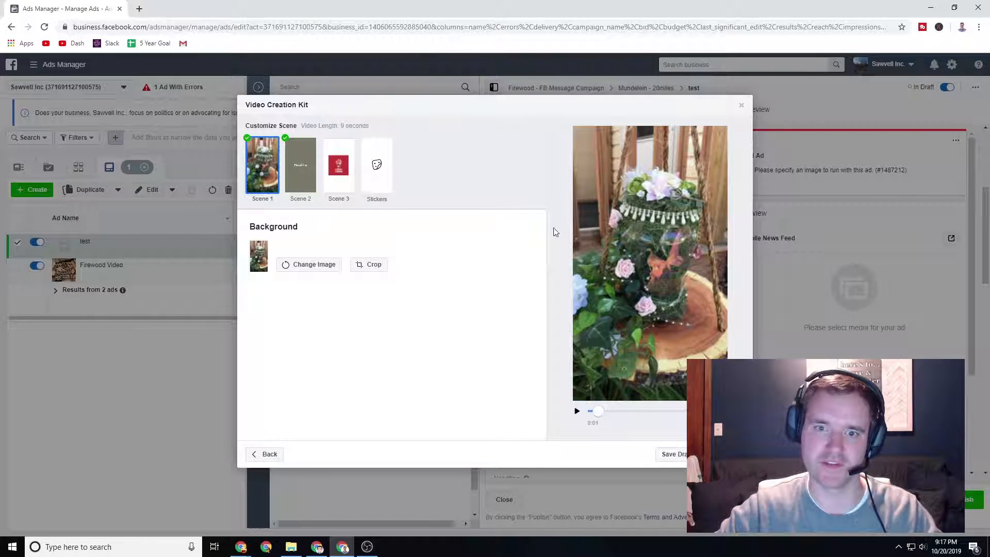
pyautogui.moveTo(611, 208)
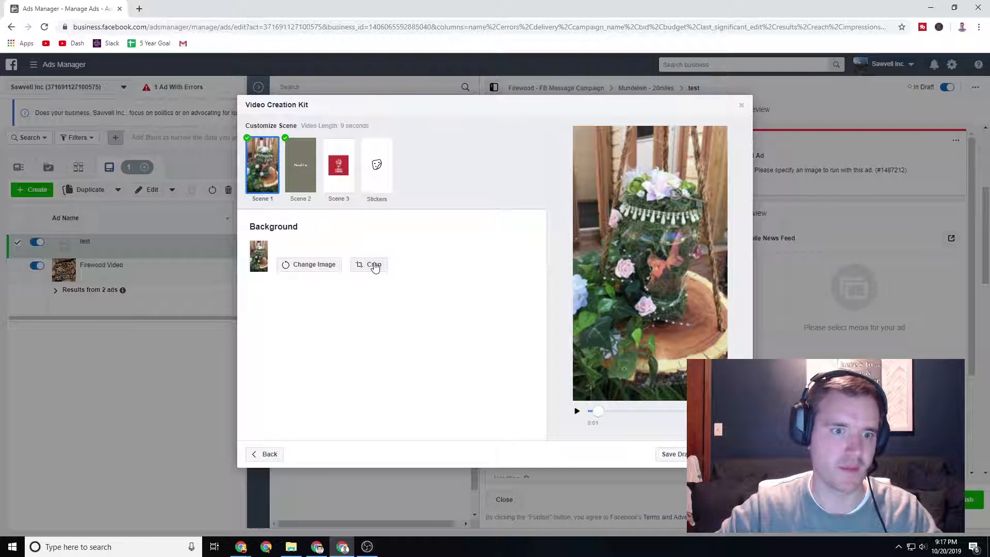
# Step: Crop the centerpiece background photo to the vertical frame and apply it
pyautogui.click(374, 265)
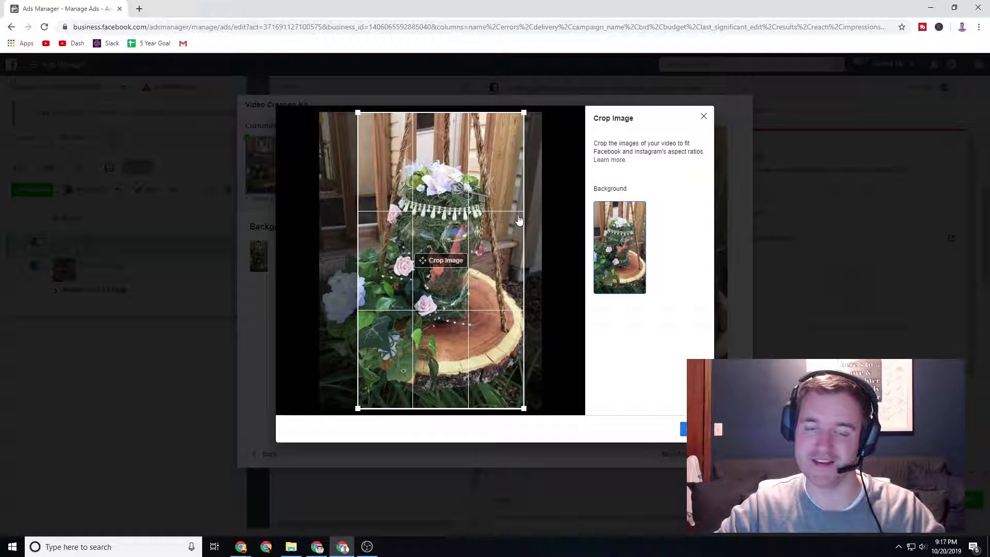
pyautogui.click(704, 116)
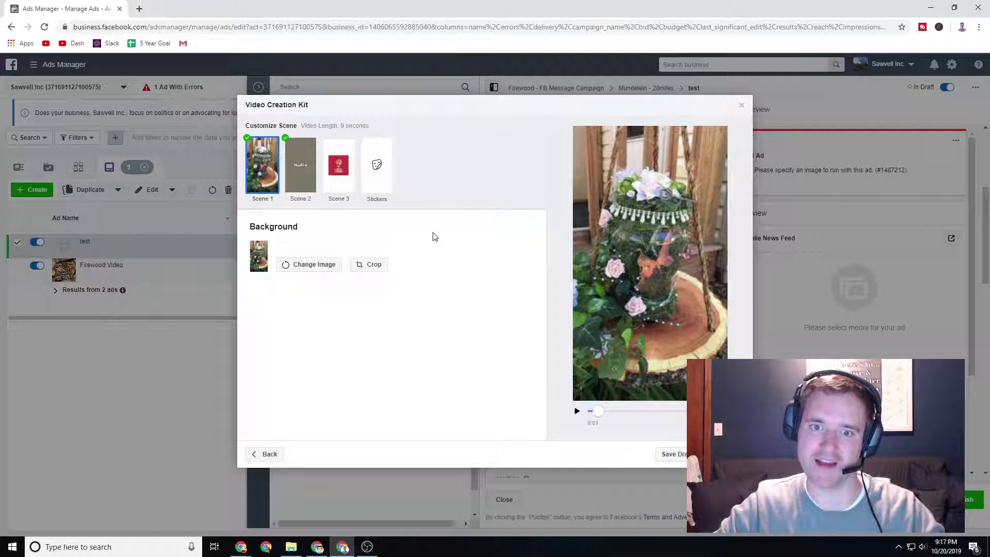
# Step: Change Scene 2's headline to 'Custom Wedding Centerpieces!'
pyautogui.click(301, 165)
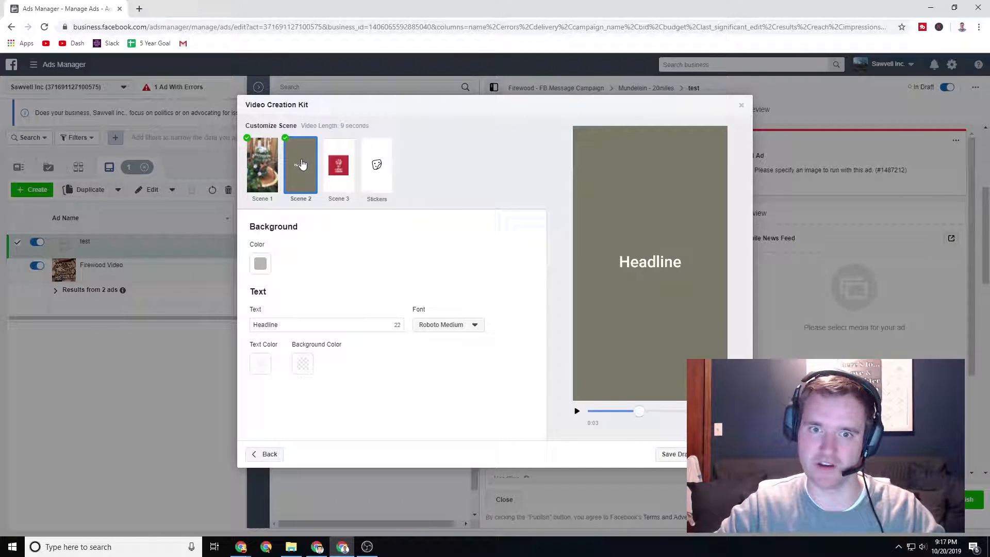
pyautogui.tripleClick(300, 324)
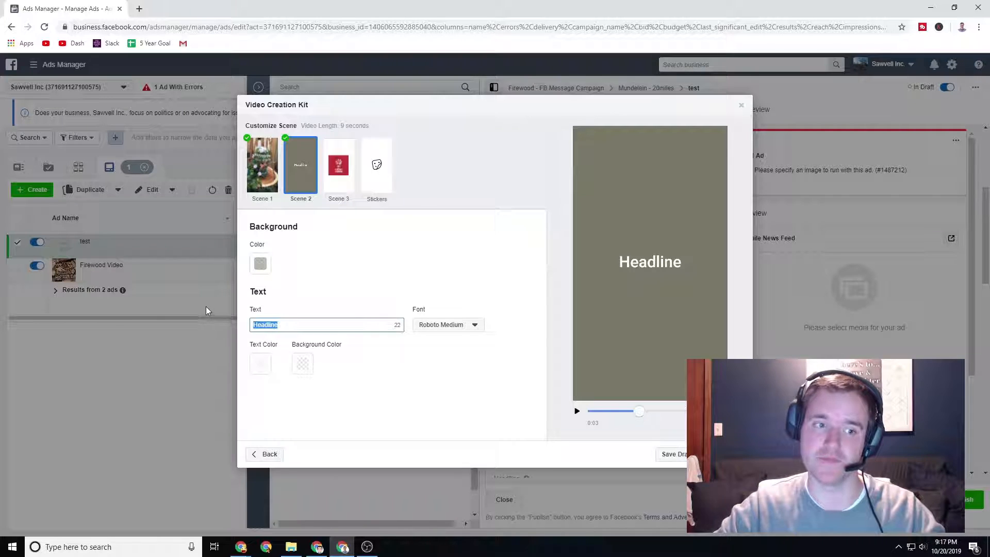
pyautogui.write('Custom Wedding Centerpiec')
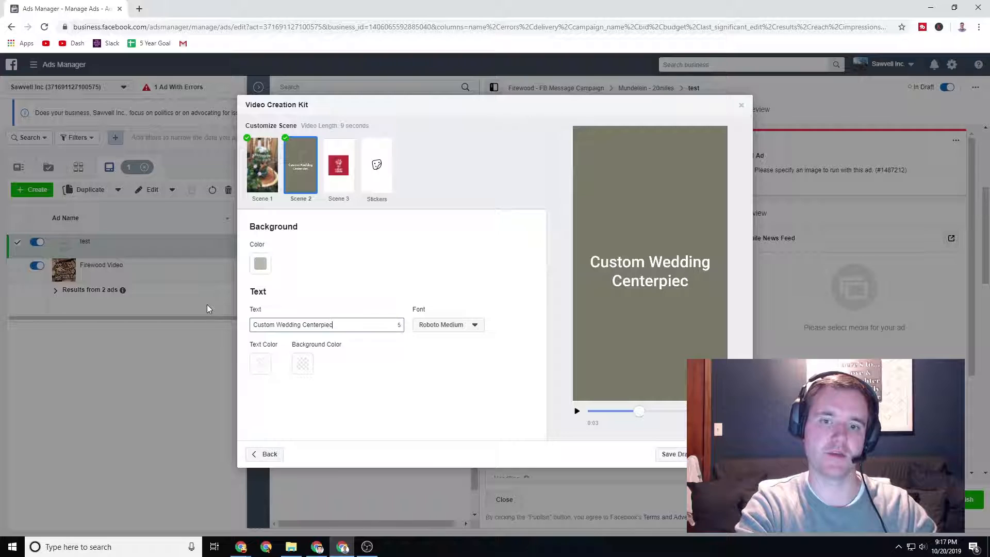
pyautogui.press('Backspace')
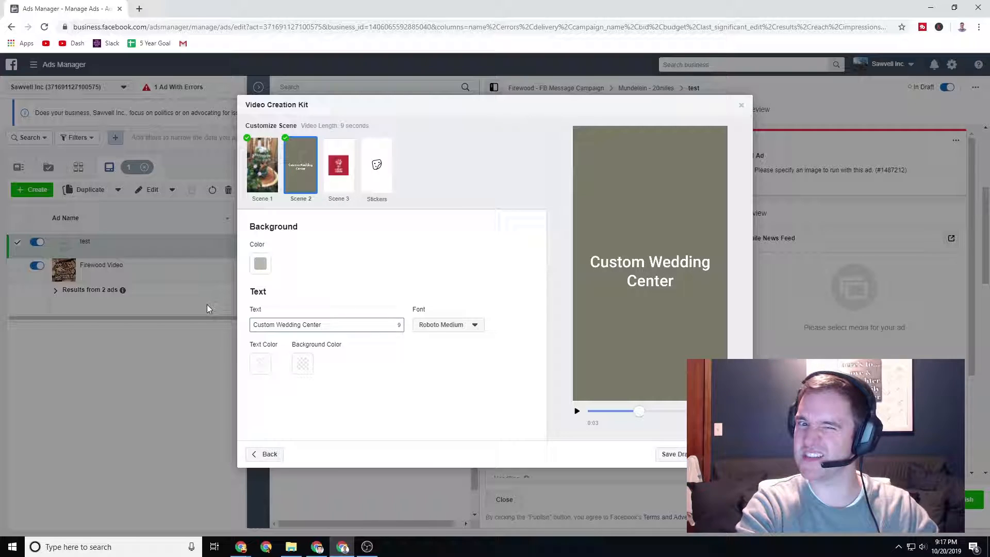
pyautogui.write('pieces')
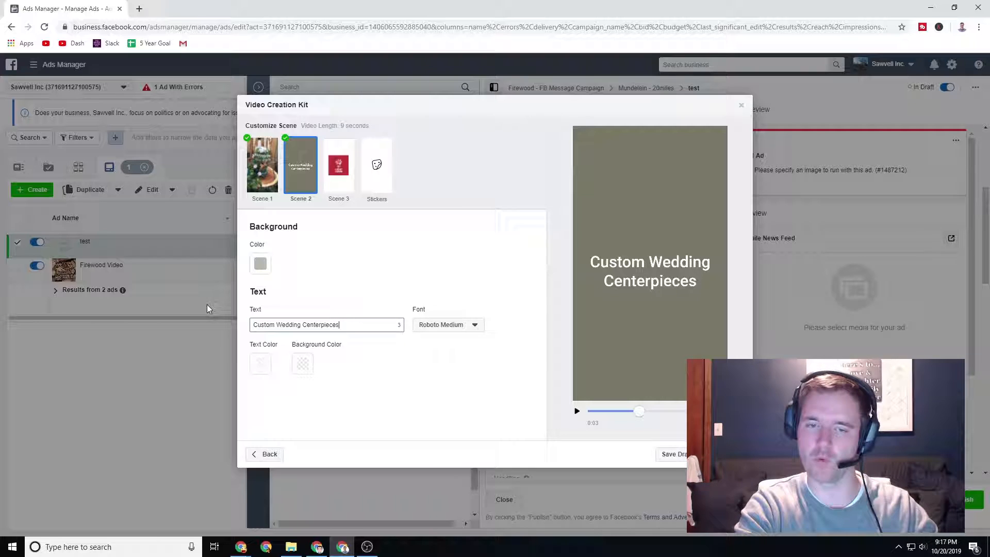
pyautogui.write('. L')
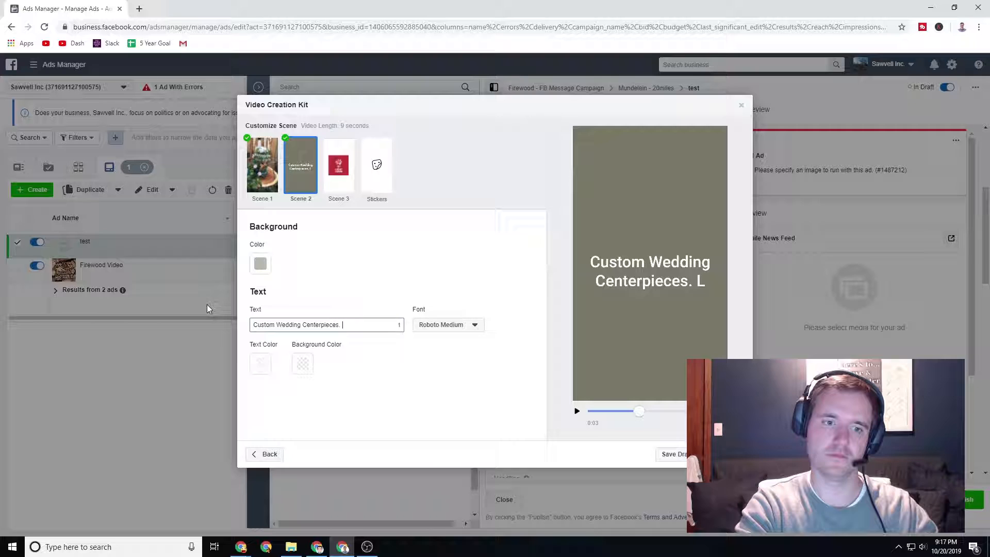
pyautogui.press('Backspace')
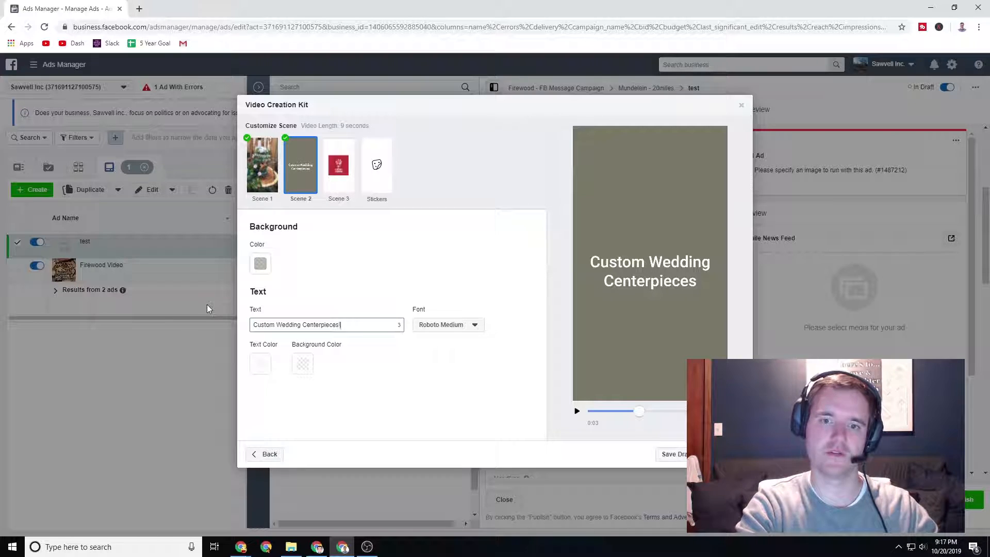
pyautogui.write('!')
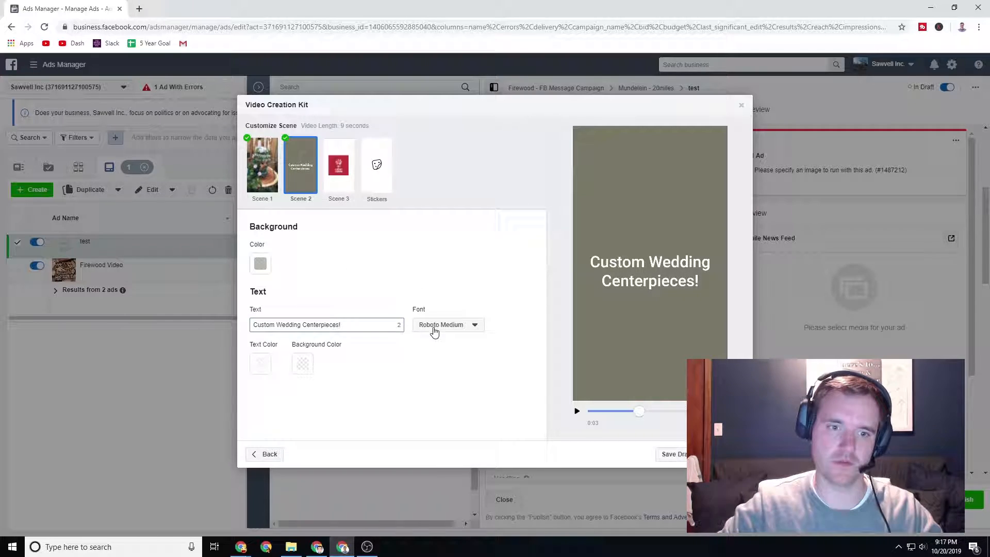
# Step: Set the headline font to FreightSansLFPro and the scene background to dark blue
pyautogui.click(448, 325)
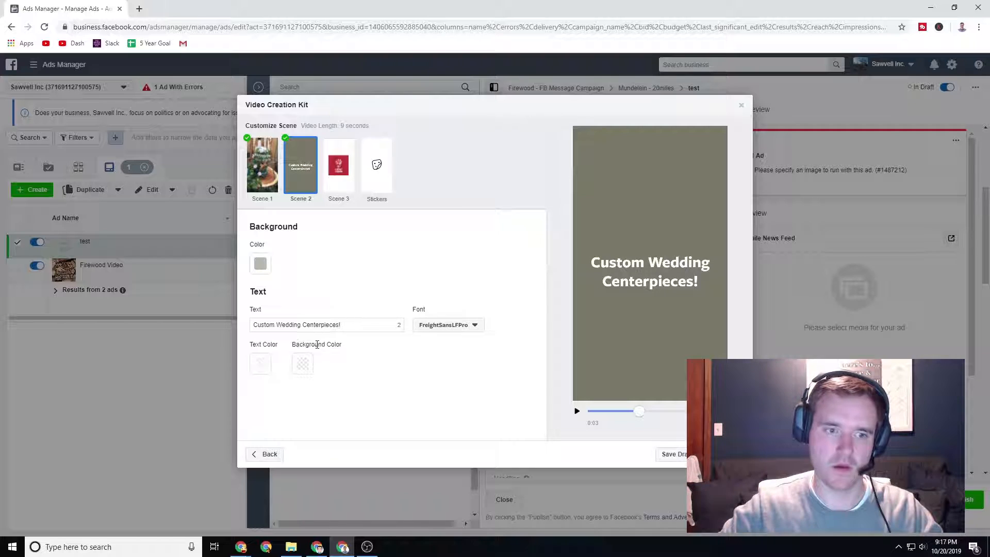
pyautogui.click(260, 264)
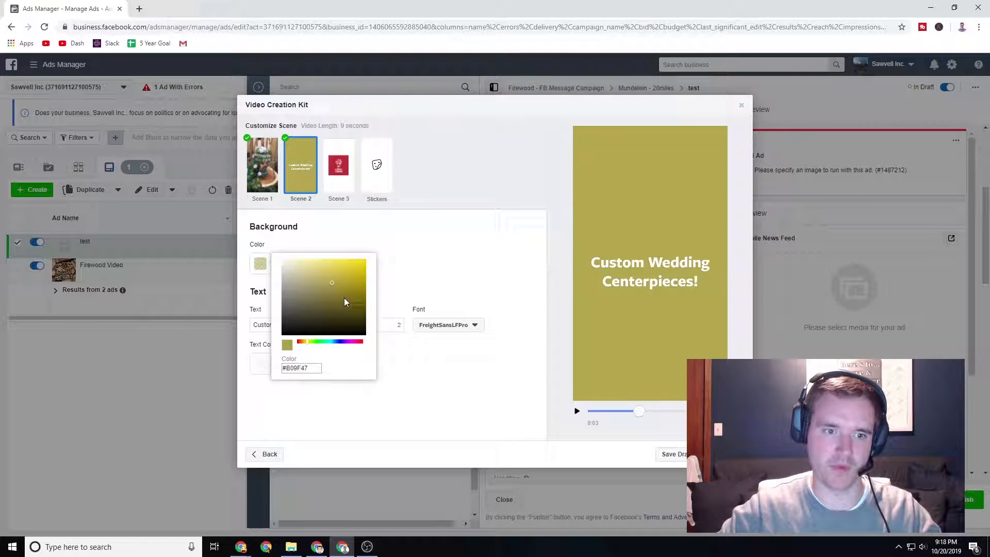
pyautogui.click(262, 165)
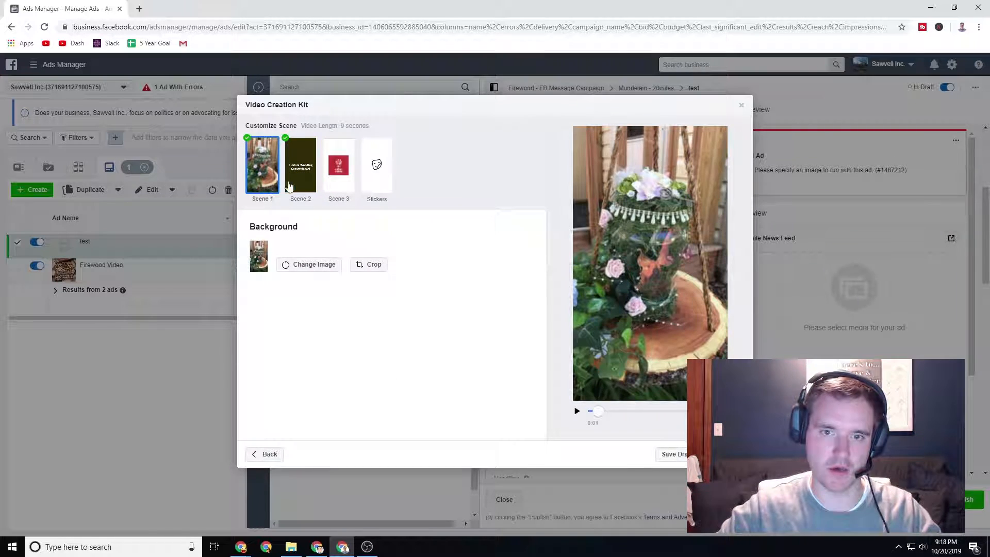
pyautogui.click(300, 164)
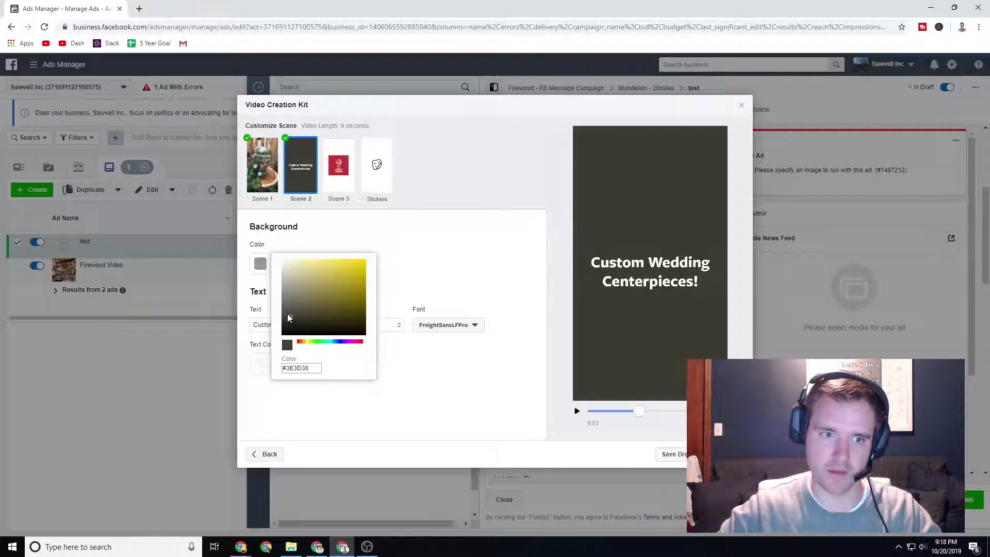
pyautogui.click(311, 309)
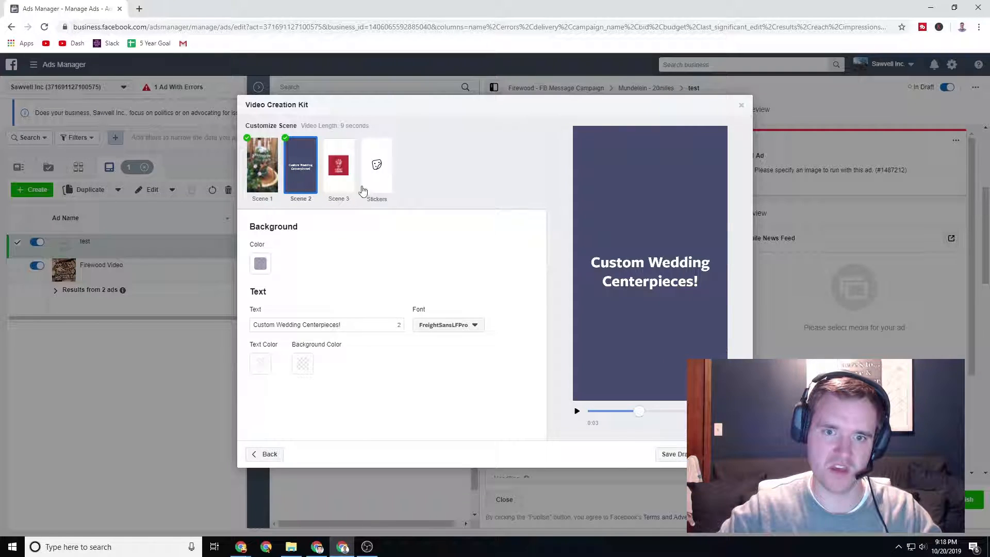
# Step: Replace Scene 3's Lucky Shrub logo with the yellow SOD sign from Page Images
pyautogui.click(339, 164)
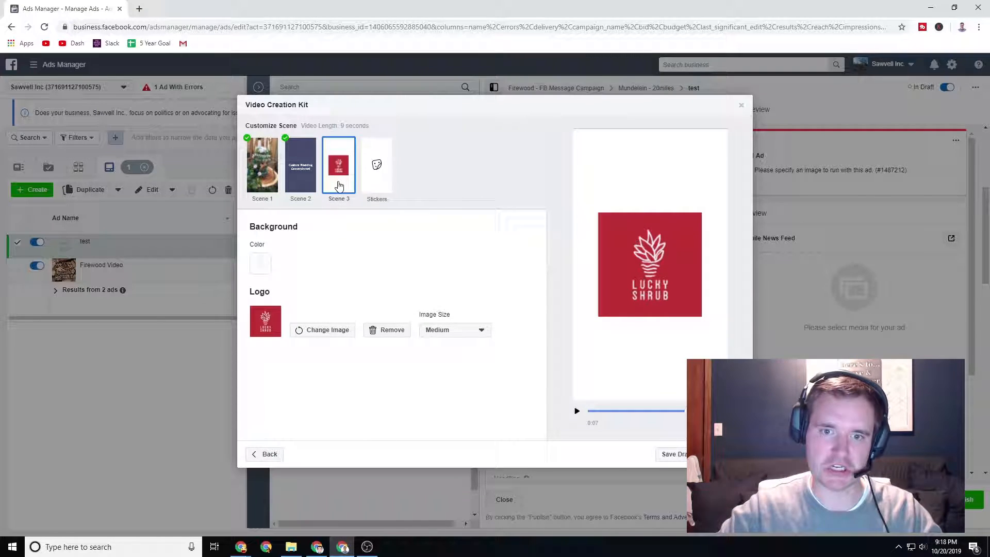
pyautogui.click(328, 330)
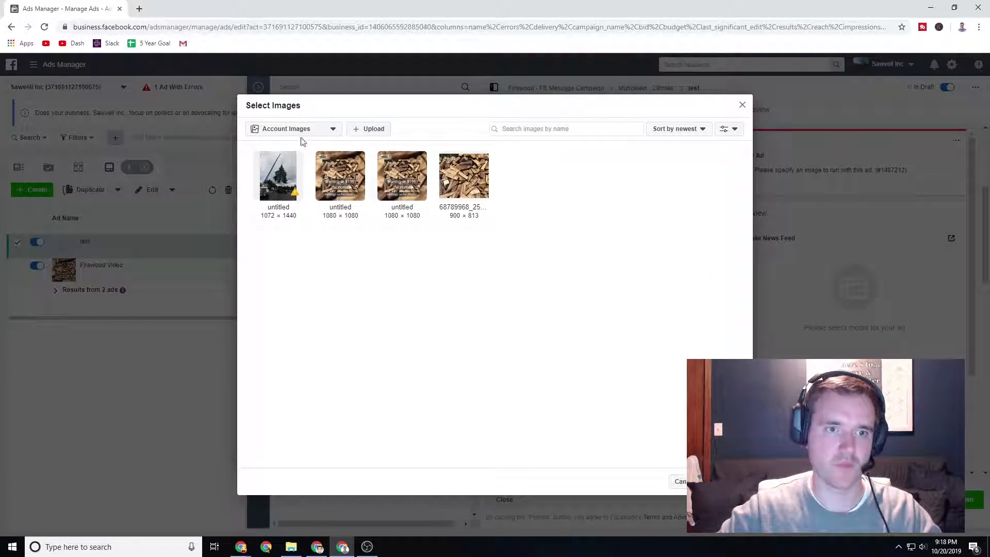
pyautogui.click(293, 129)
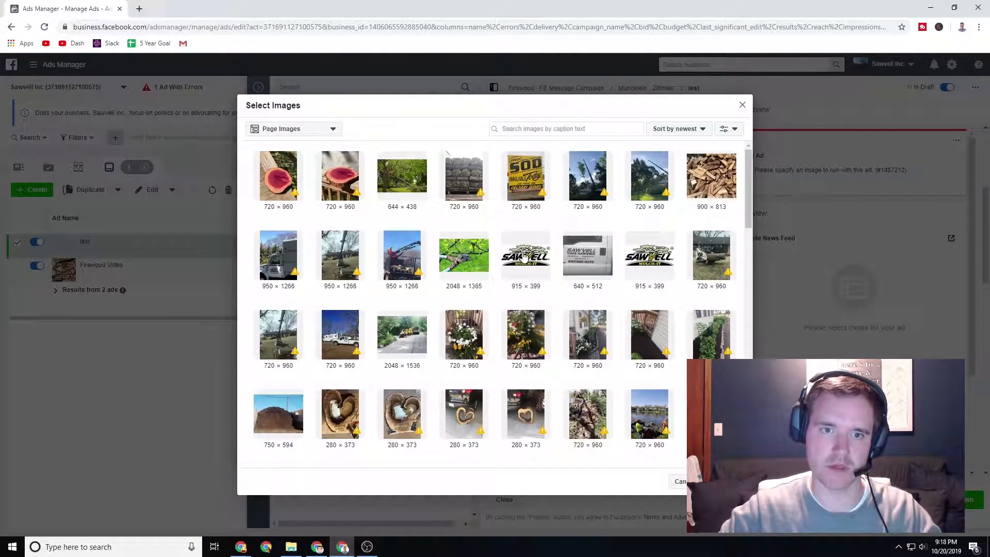
pyautogui.scroll(-3)
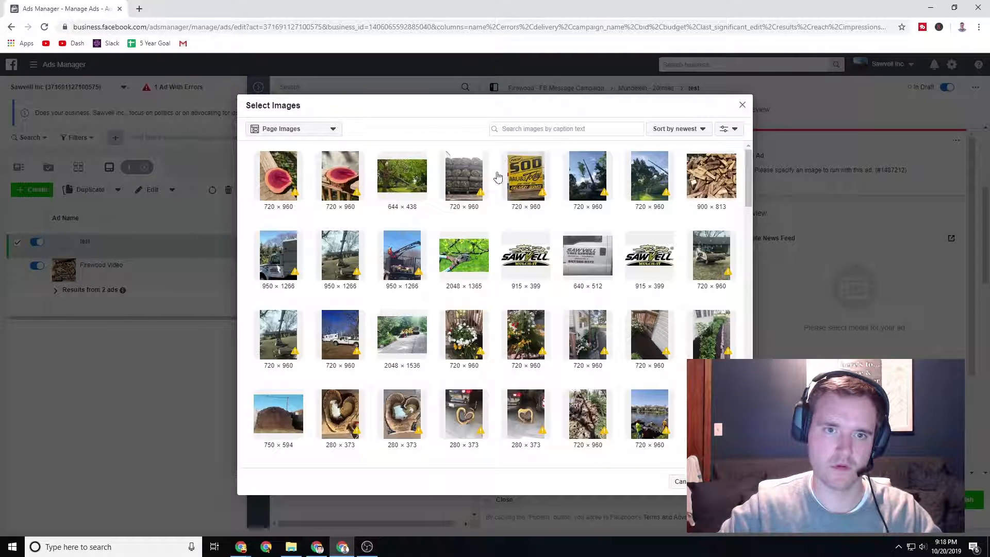
pyautogui.click(525, 176)
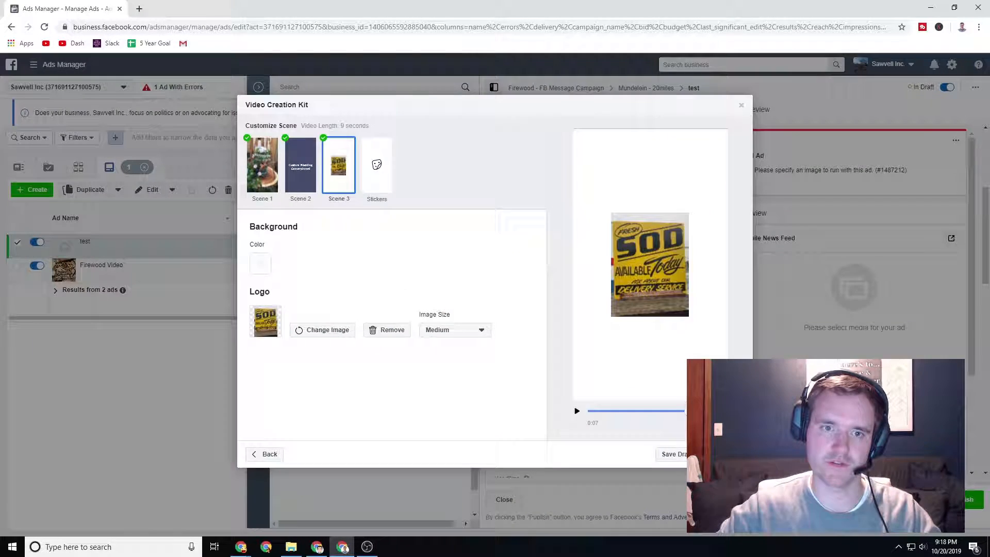
pyautogui.click(376, 166)
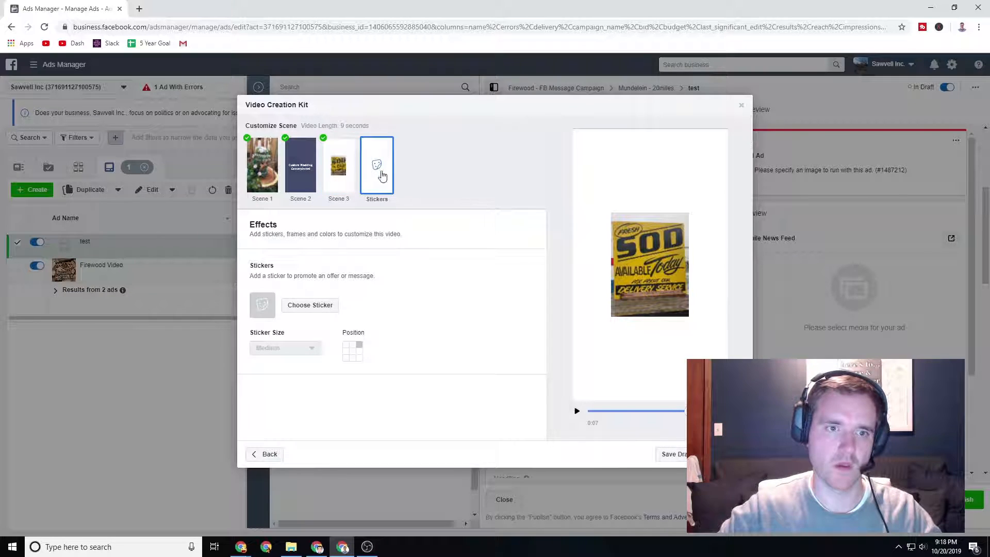
pyautogui.click(310, 305)
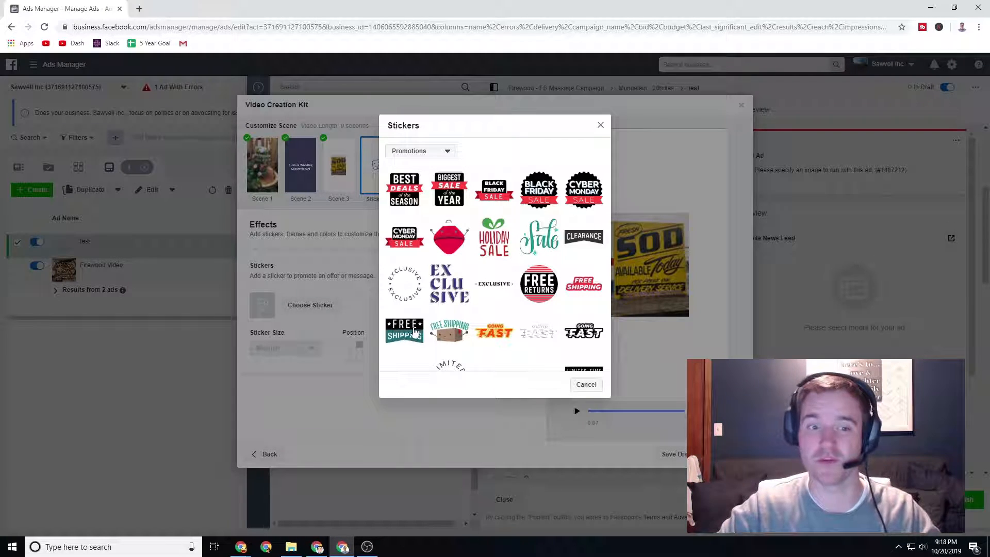
pyautogui.click(449, 331)
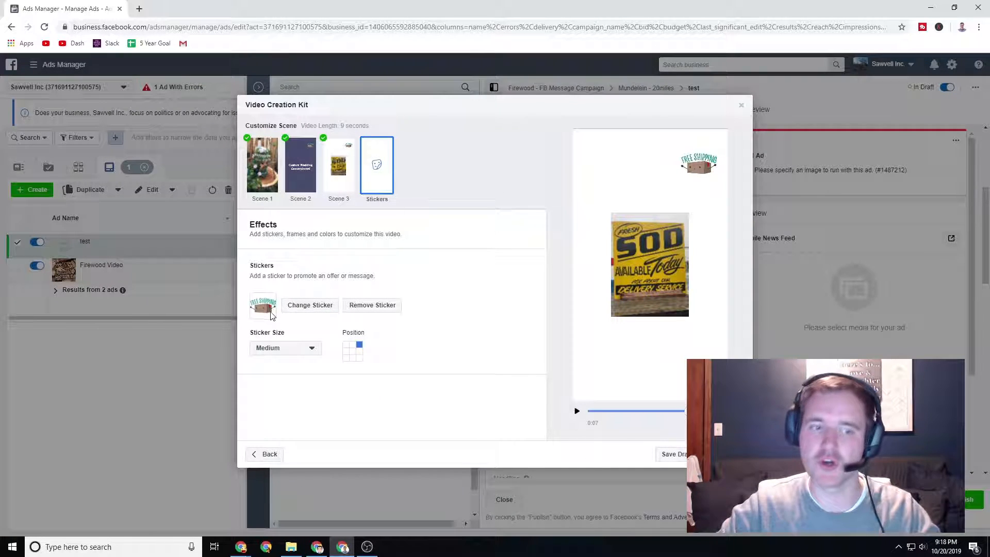
pyautogui.click(346, 355)
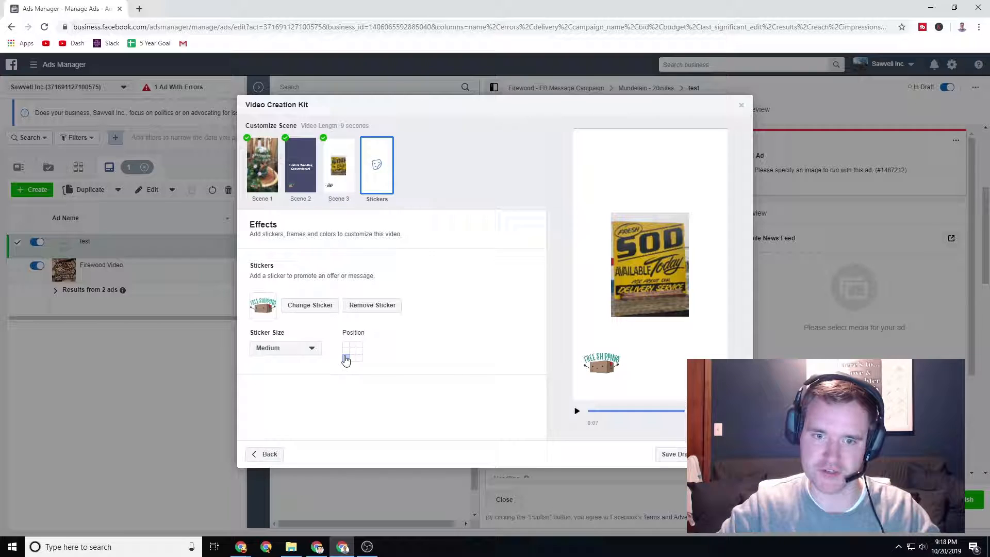
pyautogui.click(345, 357)
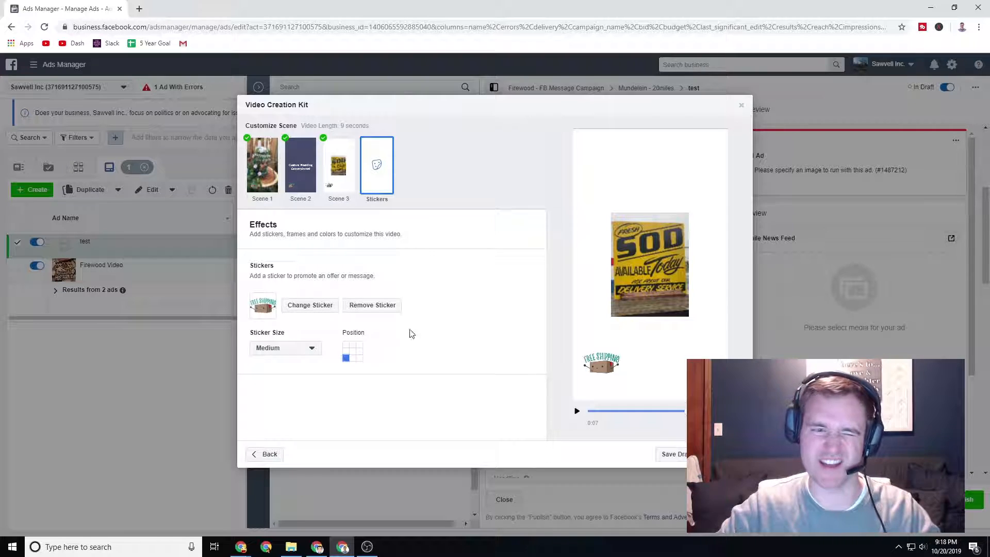
pyautogui.click(345, 343)
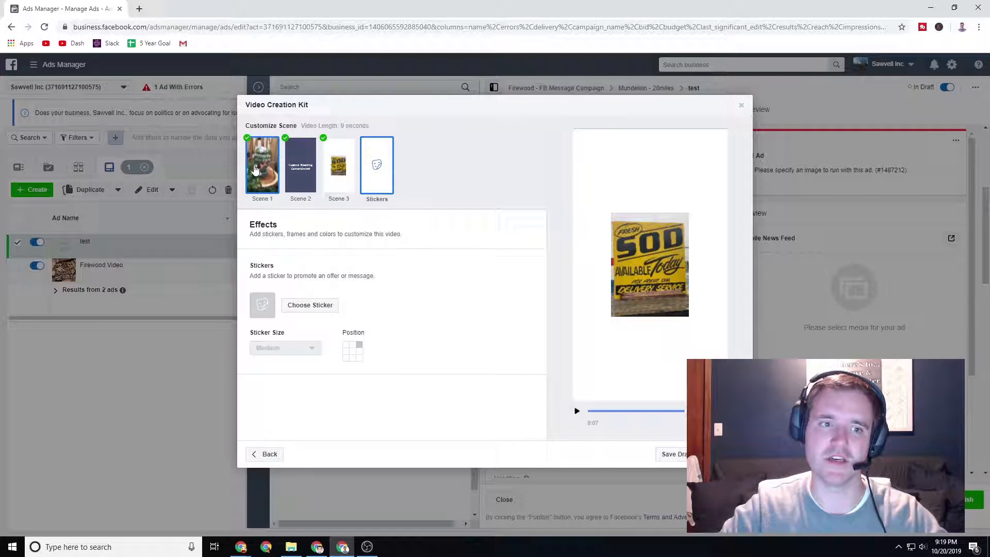
# Step: Play the slideshow from Scene 1, then save the draft and close the kit
pyautogui.click(262, 165)
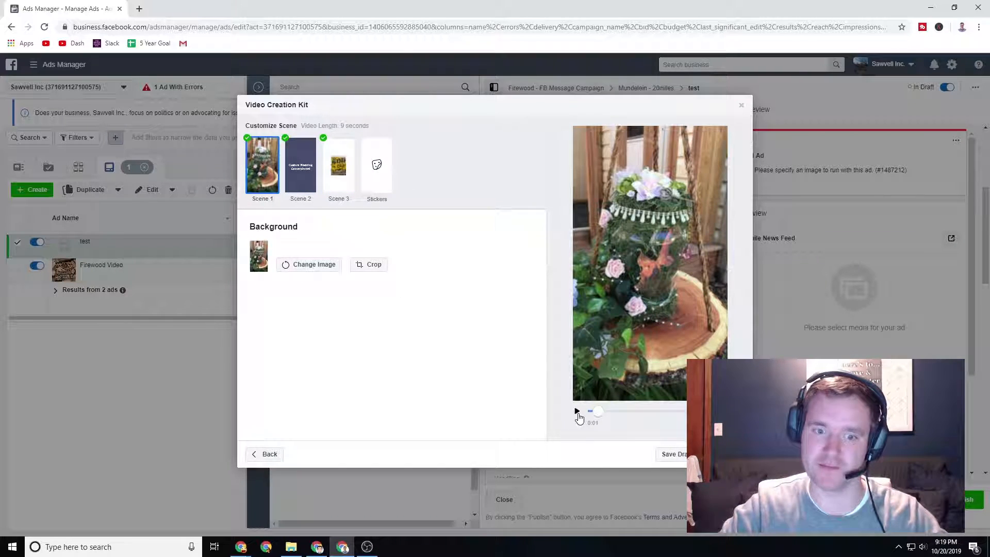
pyautogui.click(576, 411)
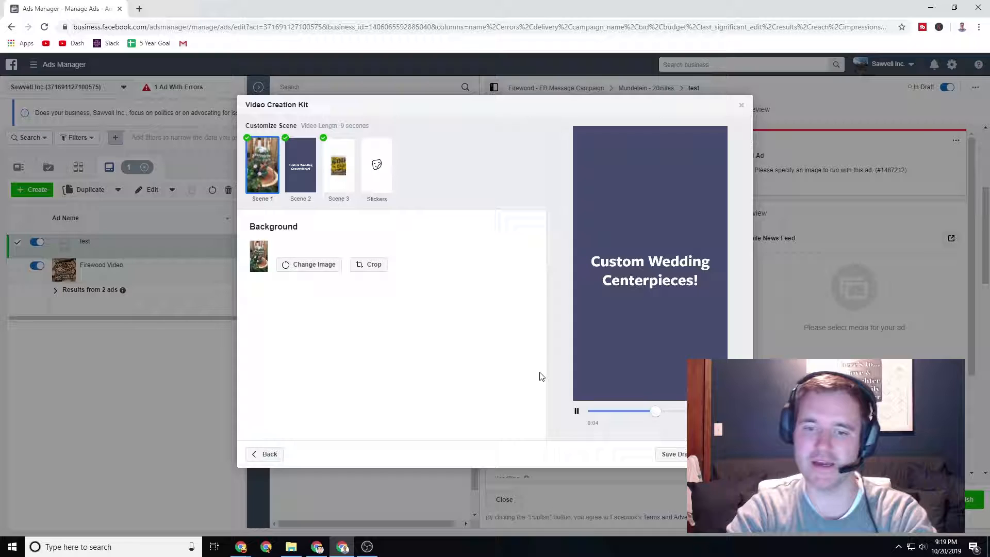
pyautogui.click(741, 104)
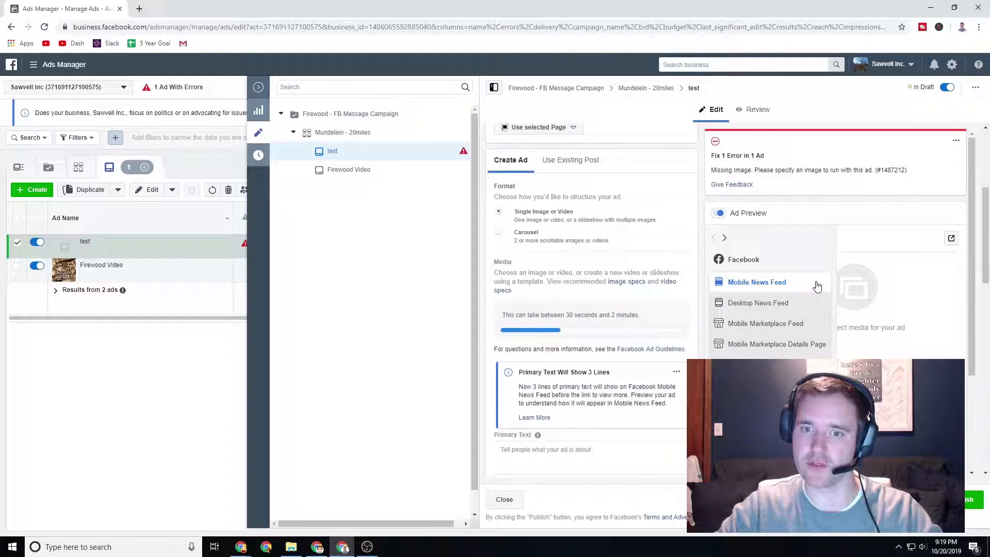
# Step: Switch the Ad Preview placement to Mobile News Feed
pyautogui.click(756, 281)
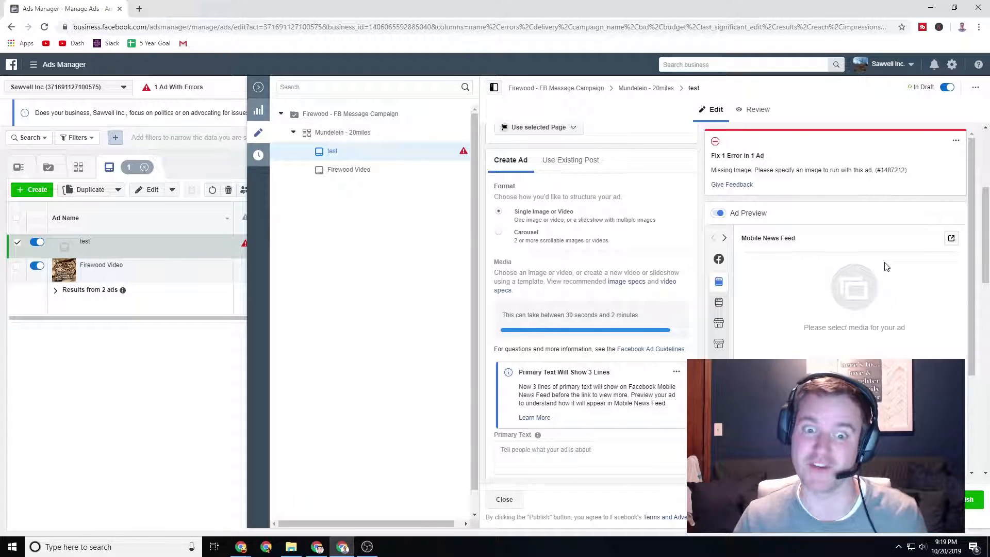
pyautogui.moveTo(818, 235)
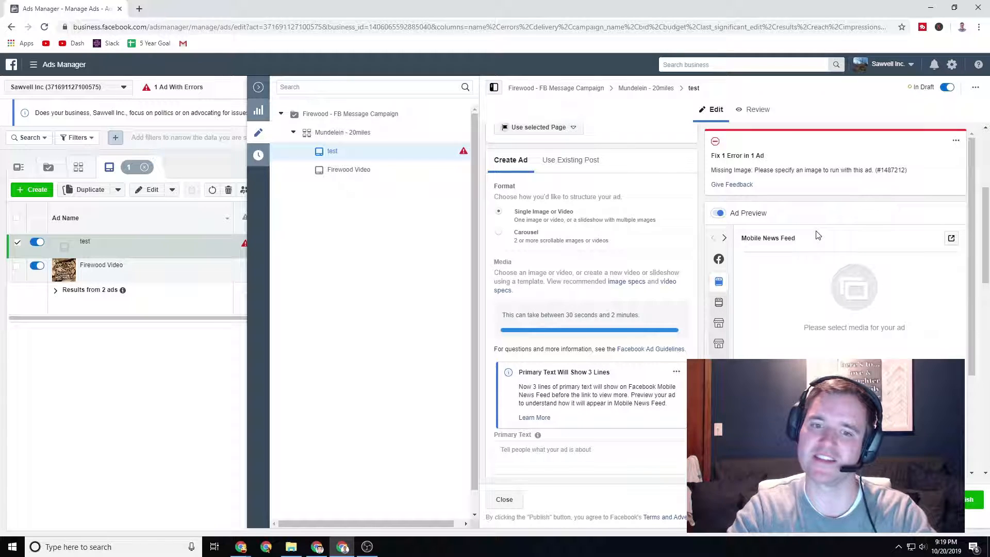
pyautogui.moveTo(644, 292)
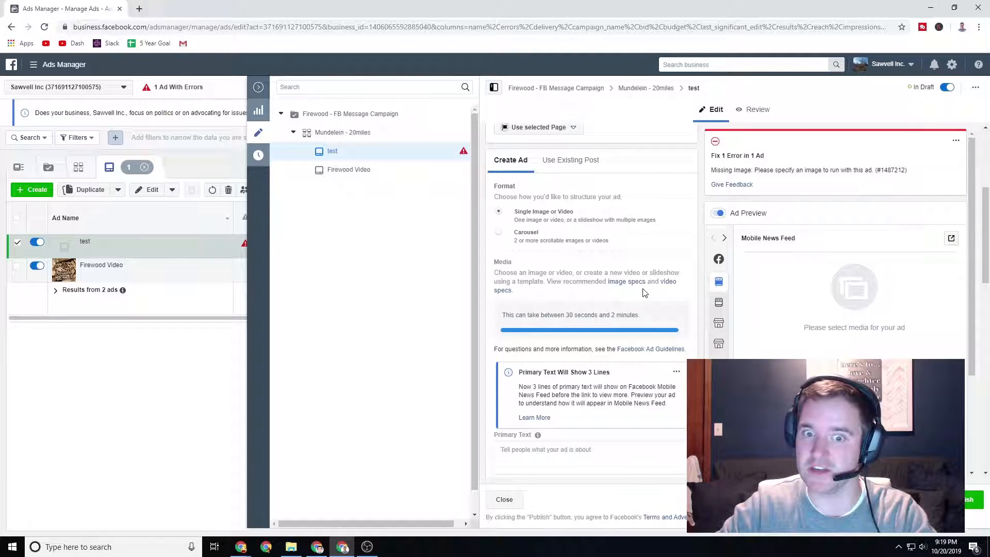
pyautogui.moveTo(634, 303)
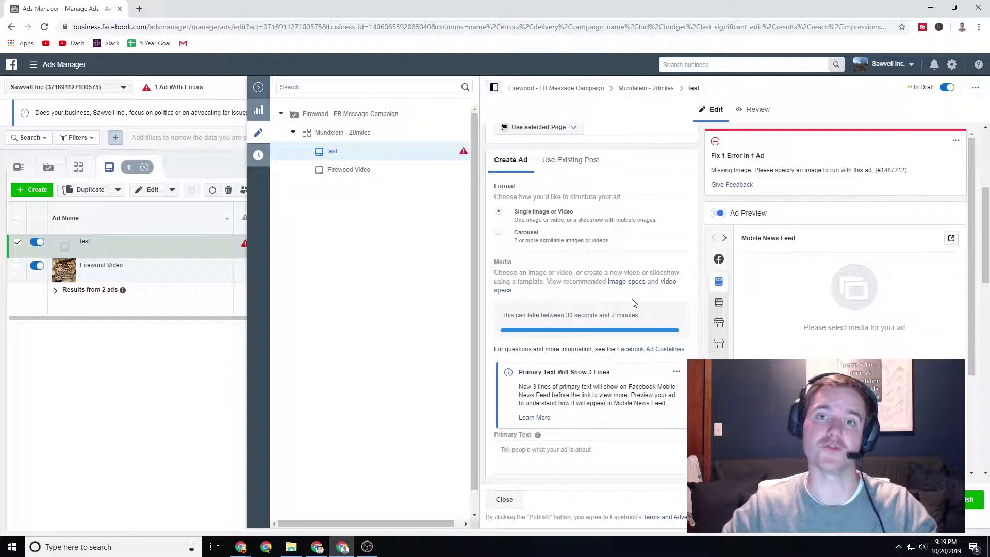
pyautogui.moveTo(626, 282)
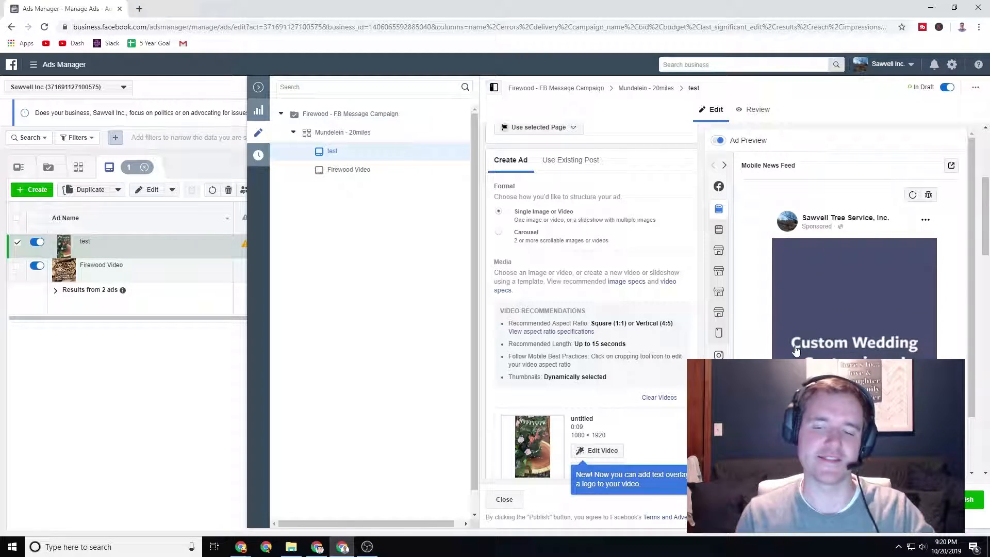
# Step: Insert a wedding emoji into Primary Text from the 'wedd' suggestions
pyautogui.scroll(-3)
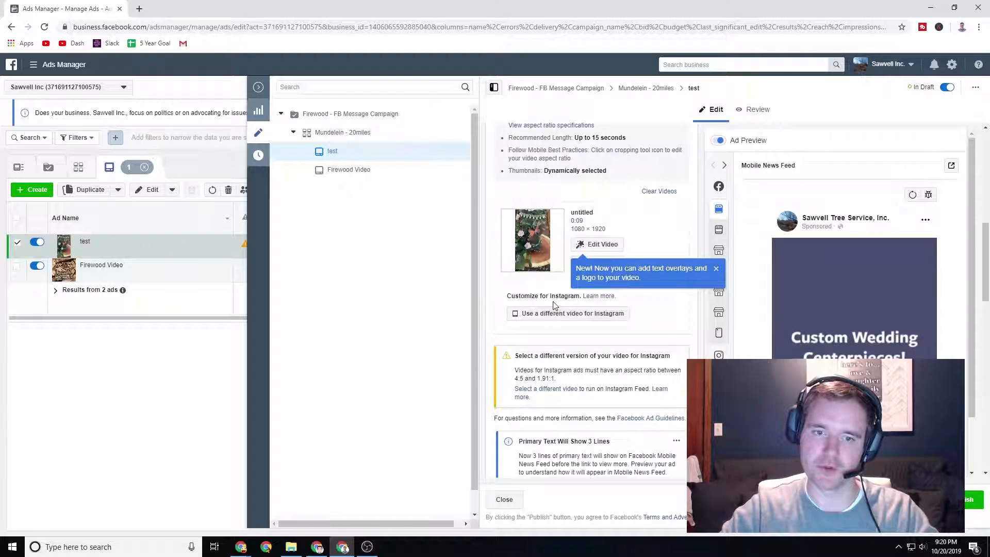
pyautogui.scroll(-3)
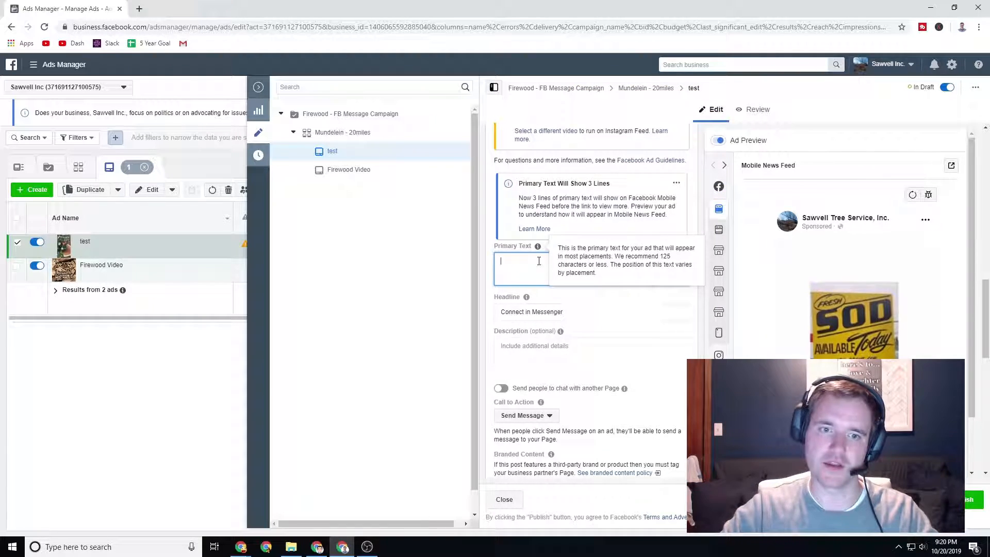
pyautogui.write('wedd')
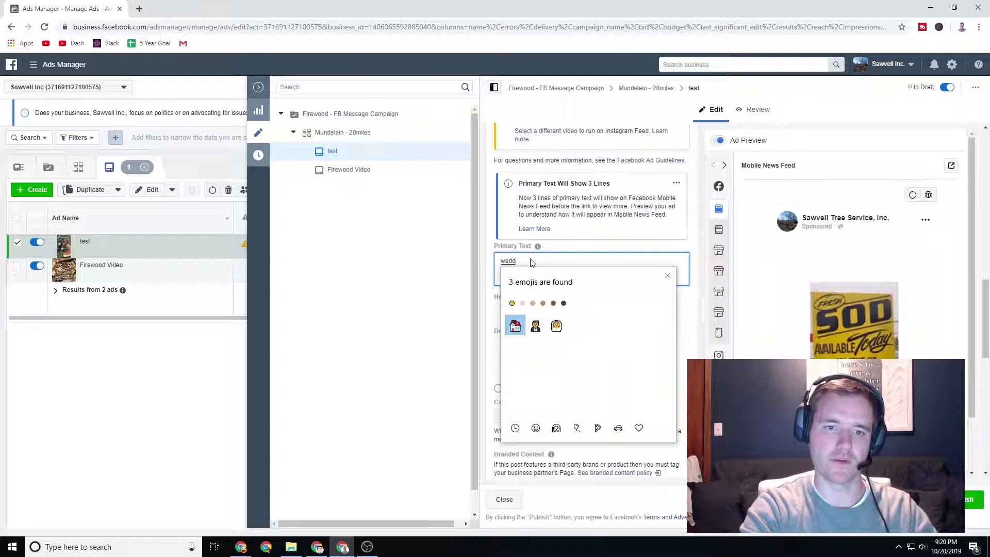
pyautogui.click(514, 326)
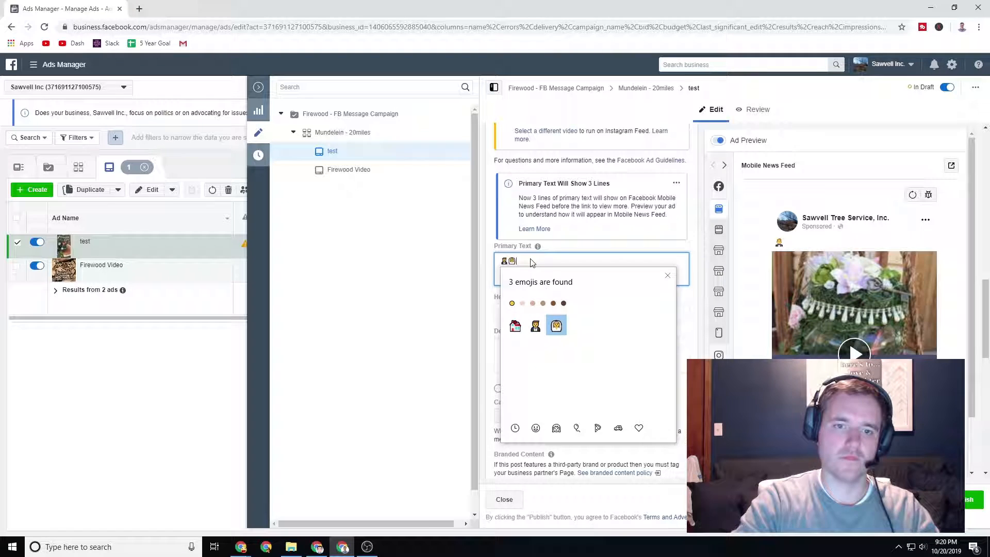
# Step: Add 'Getting married soon? Get a custom wedding centerpiece for your special day!'
pyautogui.write('Getting married')
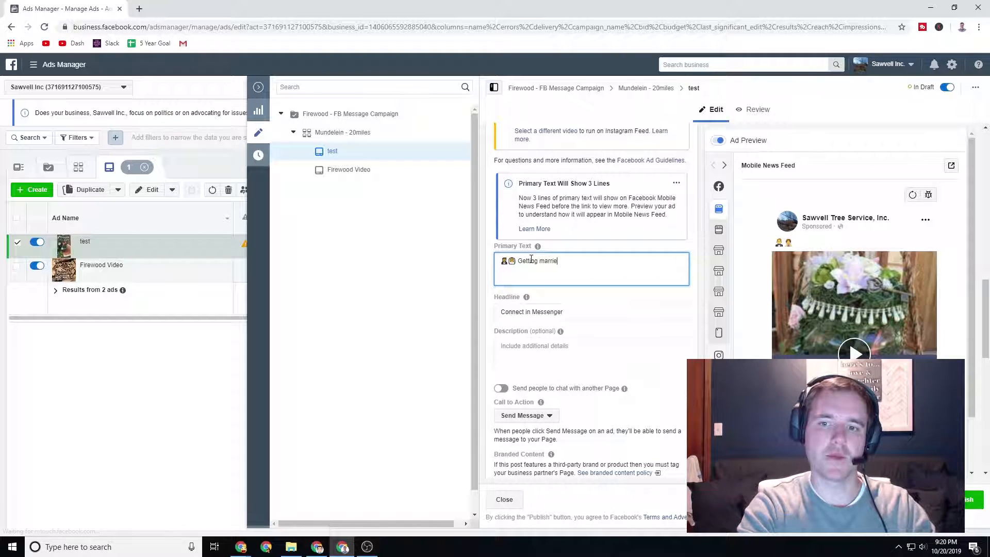
pyautogui.write('d soon?')
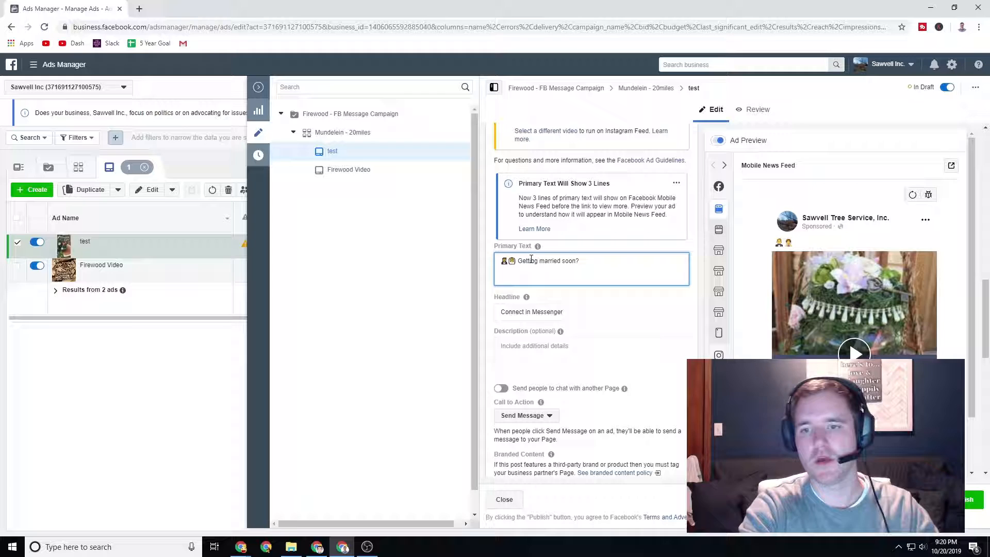
pyautogui.write('Get a custom wedding centerp')
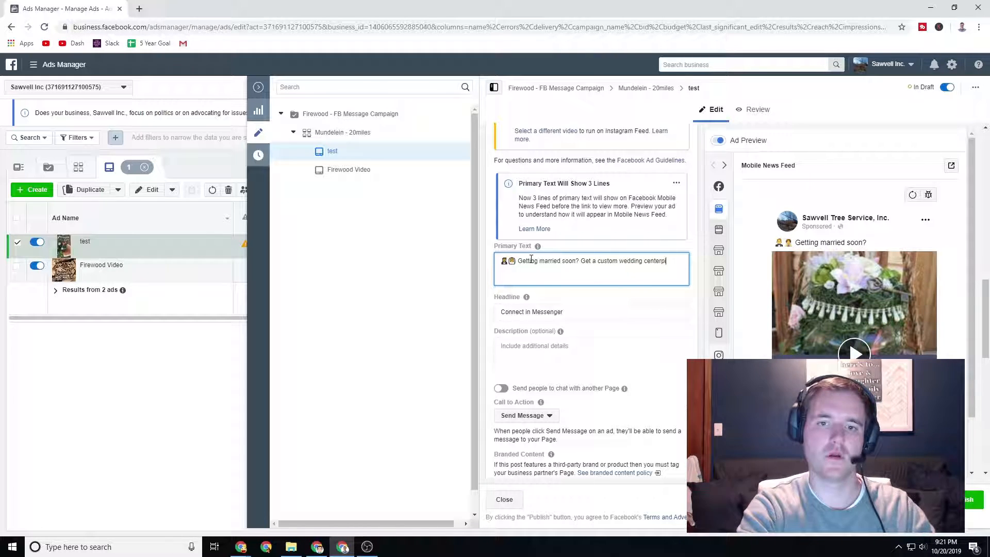
pyautogui.write('iece for your spe')
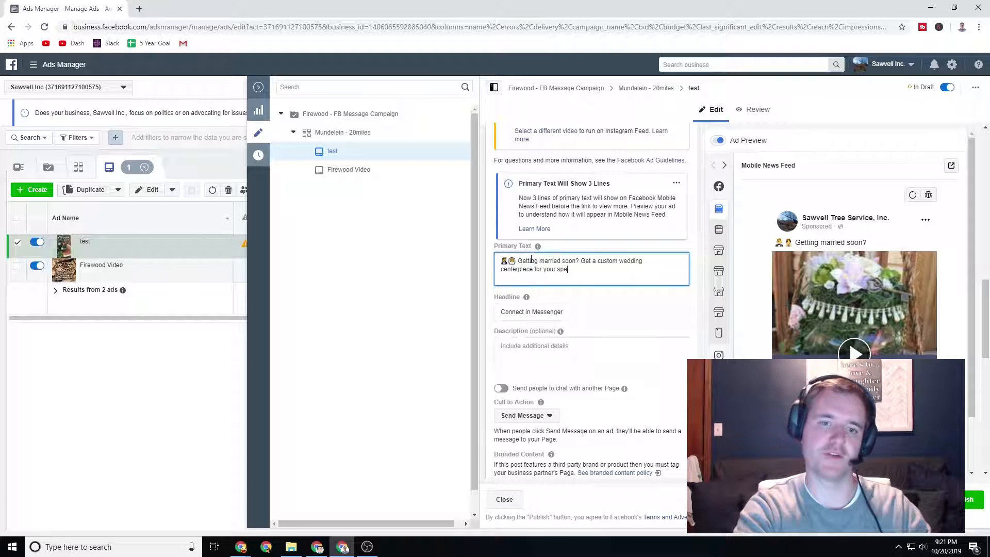
pyautogui.write('cial day!')
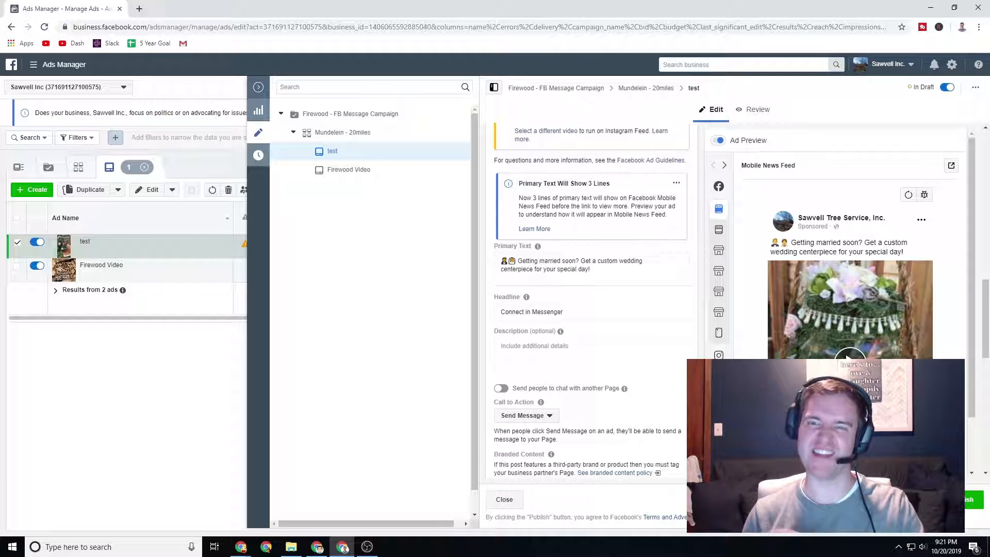
pyautogui.moveTo(763, 345)
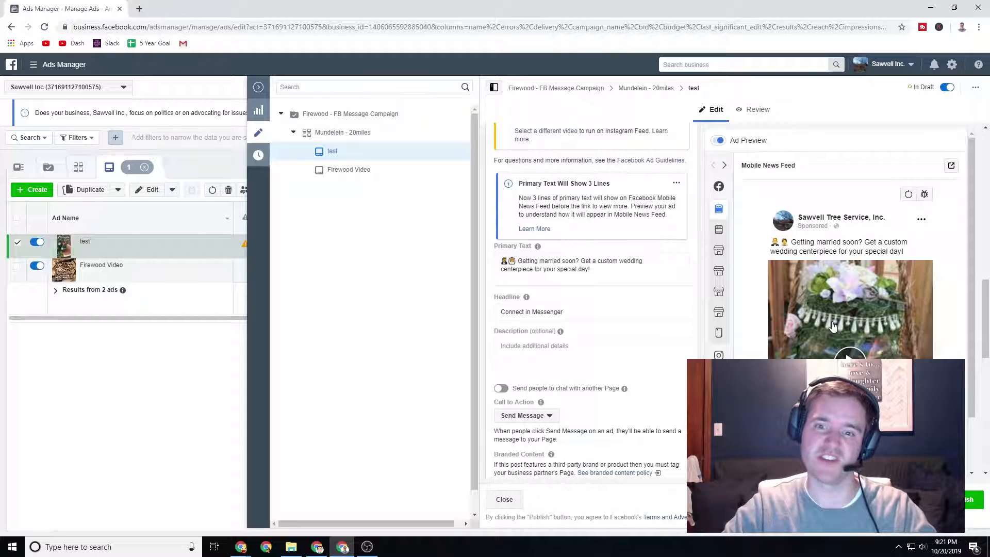
pyautogui.scroll(-3)
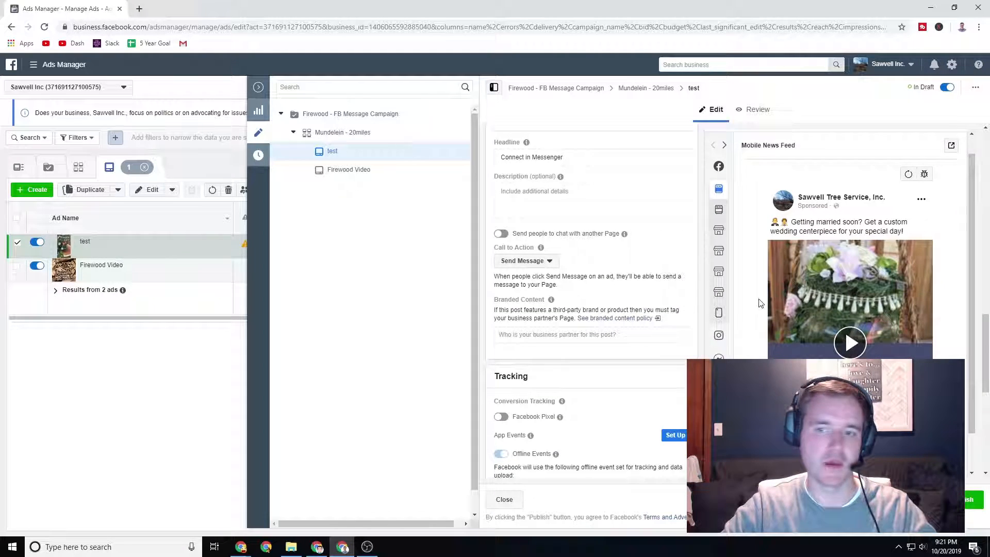
pyautogui.scroll(-3)
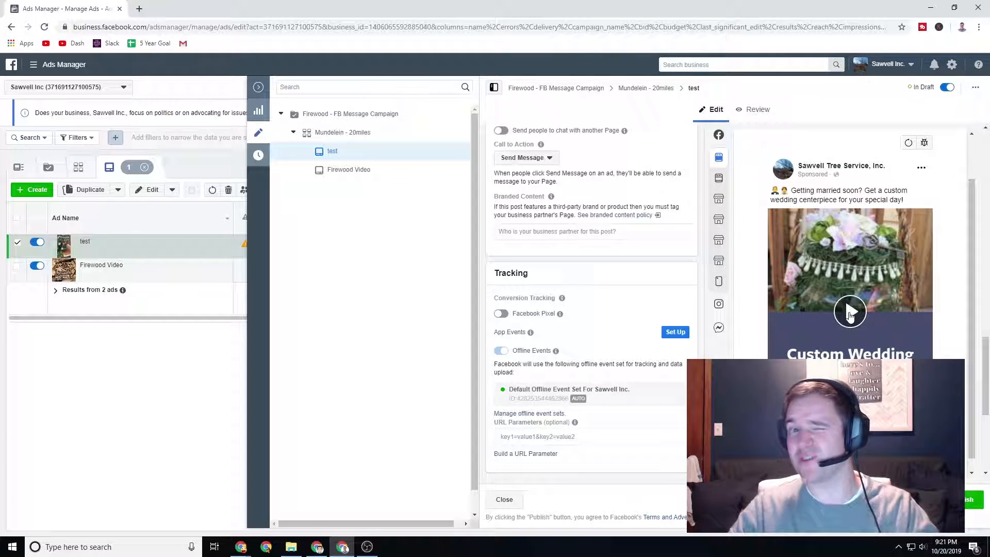